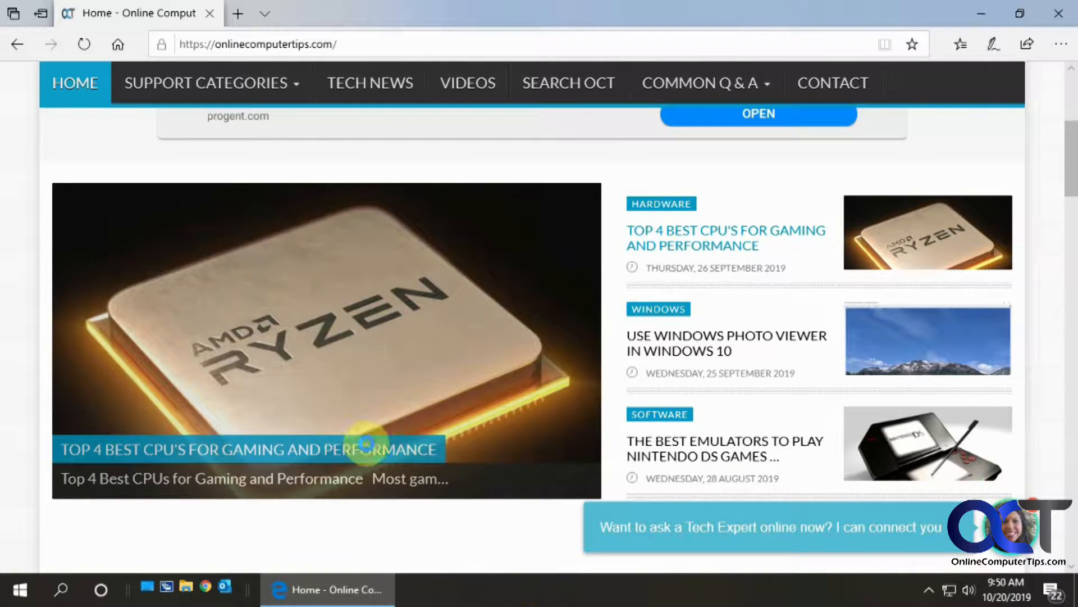
{"action": "mouse_move", "coordinate": [488, 594]}
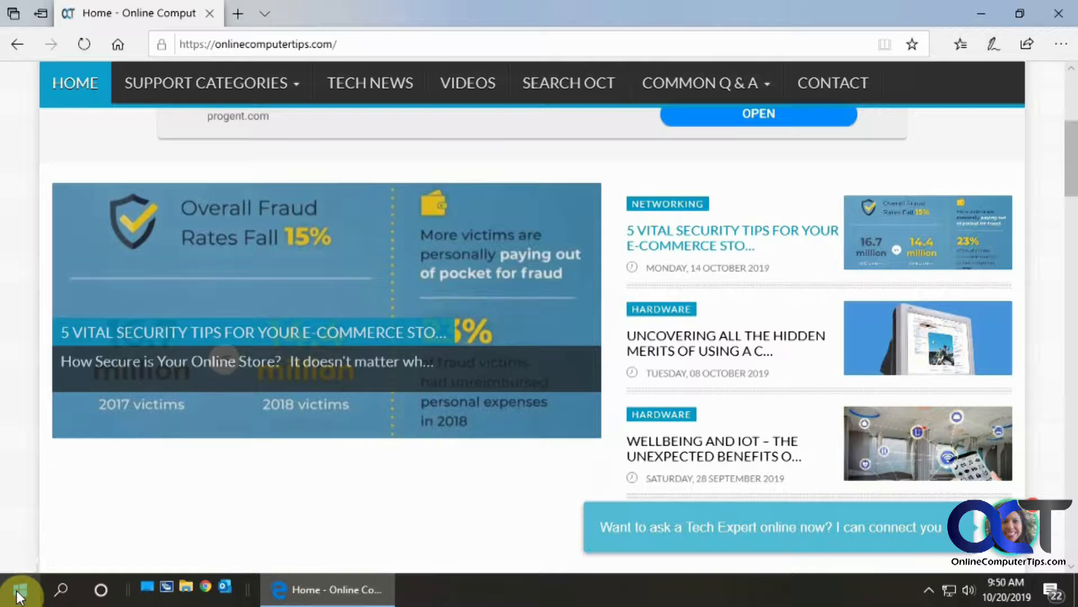
Step: Run Disk Cleanup from Start search on drive C: and dismiss its cleanup summary
{"action": "left_click", "coordinate": [17, 590]}
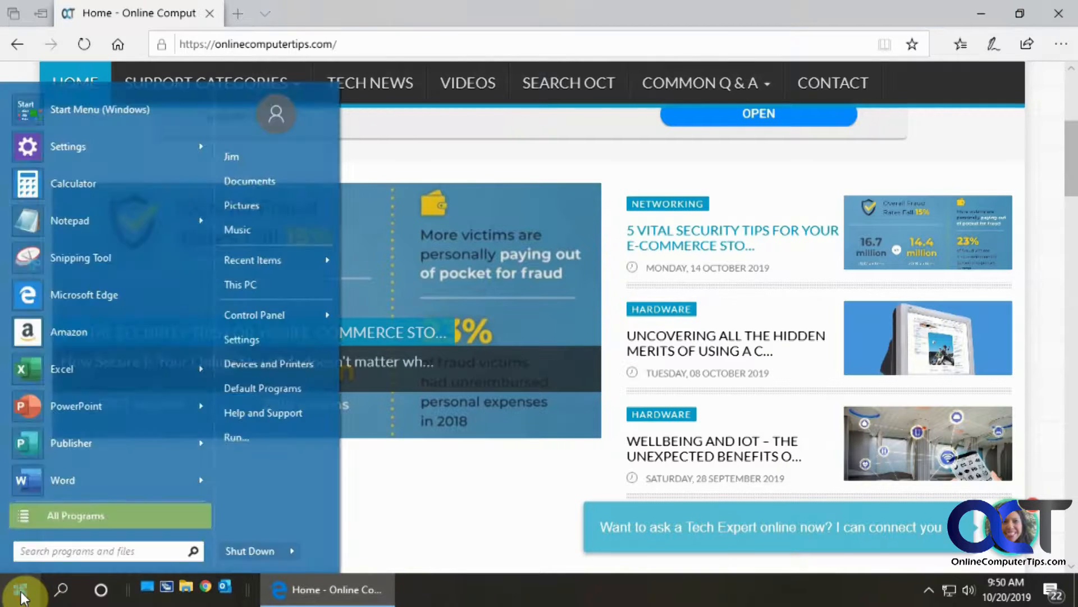
{"action": "type", "text": "dis"}
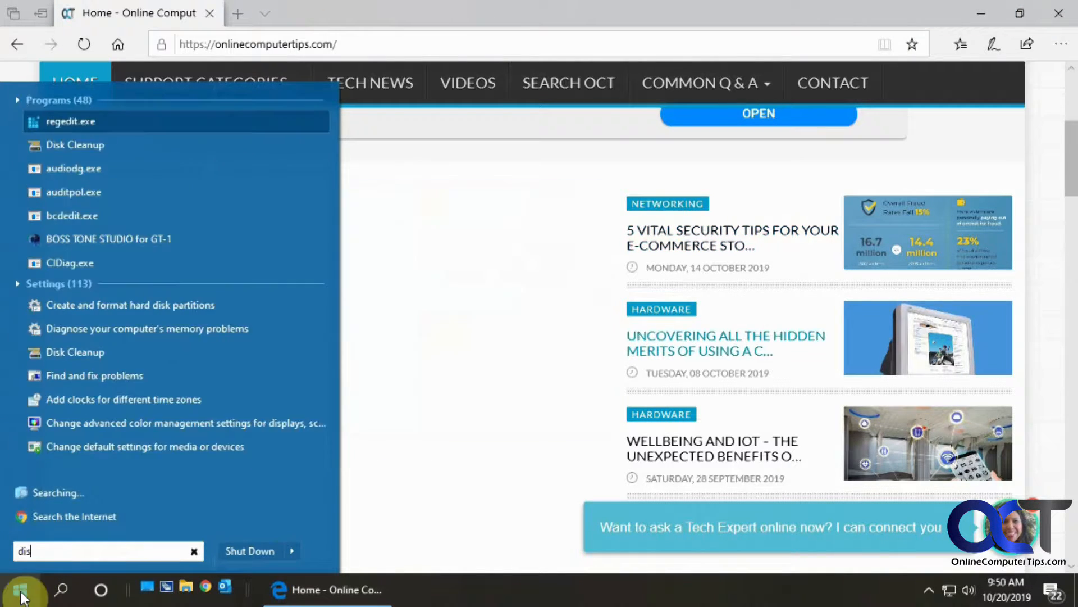
{"action": "type", "text": "k"}
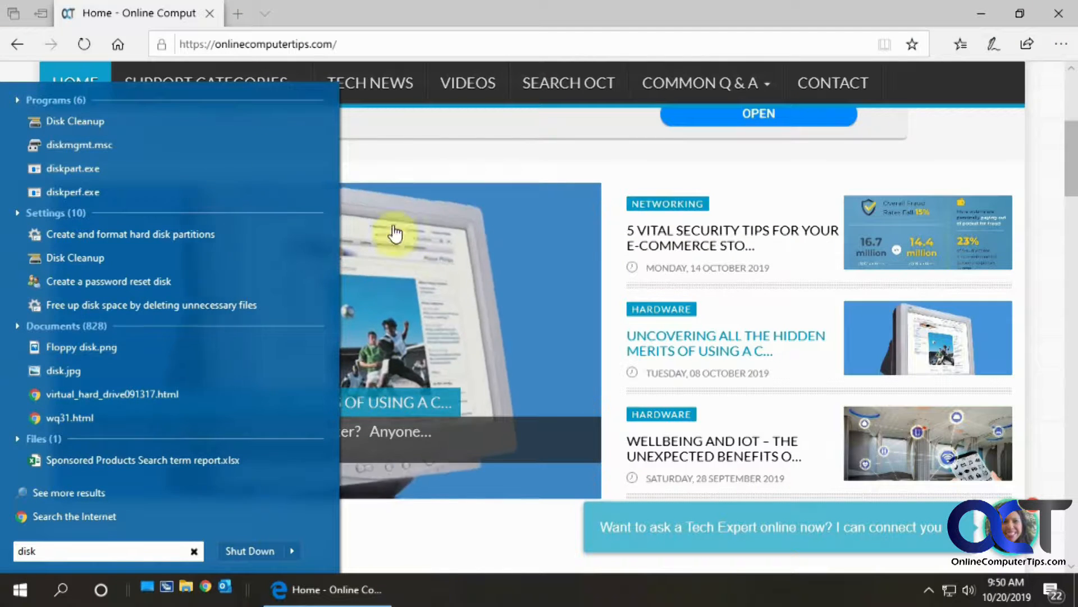
{"action": "left_click", "coordinate": [76, 121]}
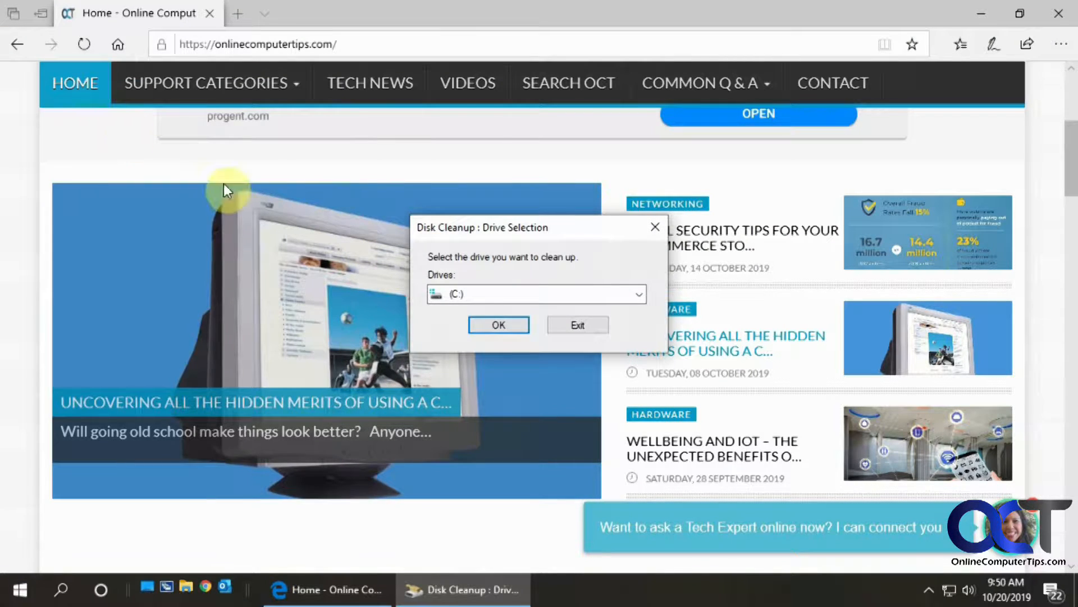
{"action": "left_click", "coordinate": [499, 325]}
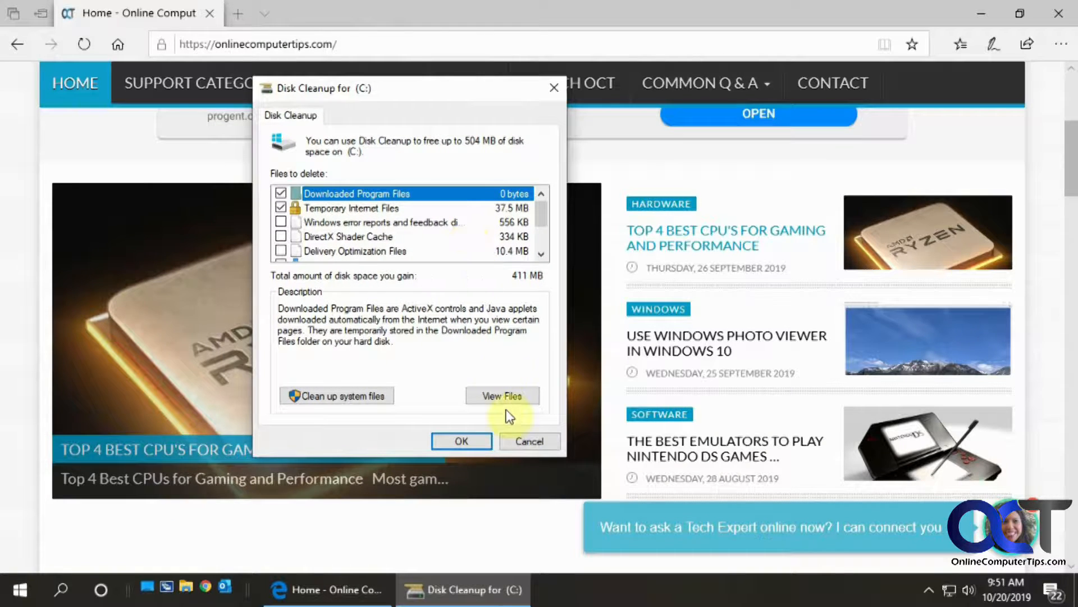
{"action": "left_click", "coordinate": [529, 441]}
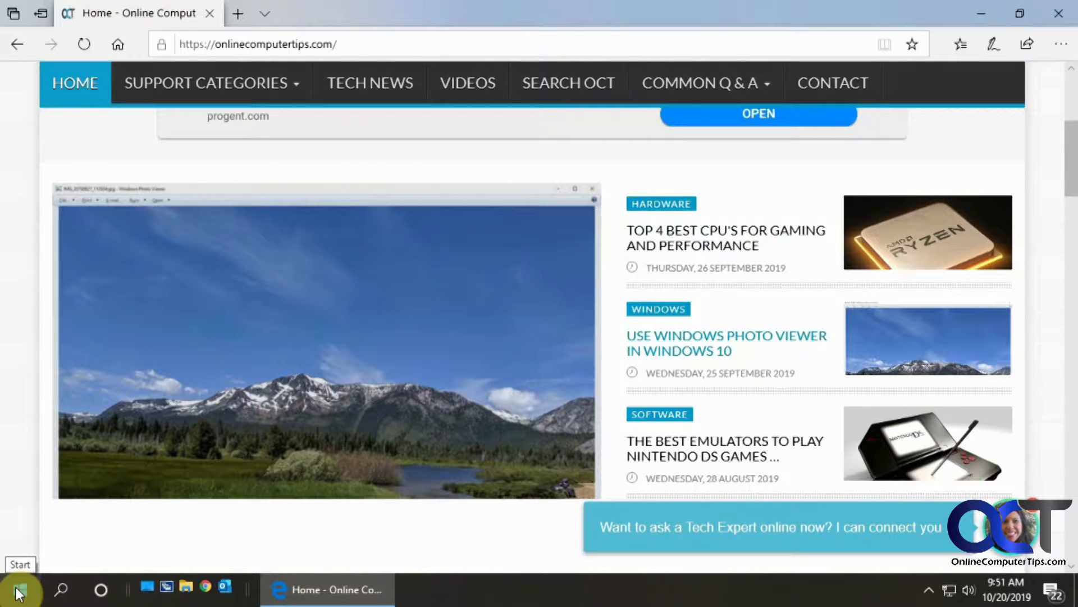
Step: From the native Windows Start menu, launch Windows Settings via the gear icon
{"action": "left_click", "coordinate": [15, 592]}
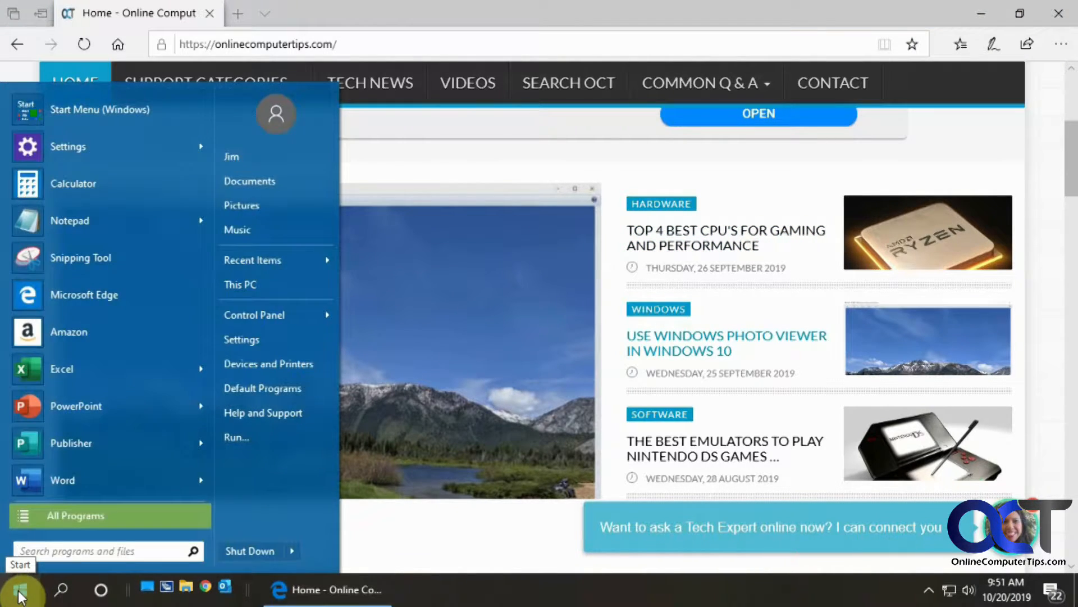
{"action": "type", "text": "setti"}
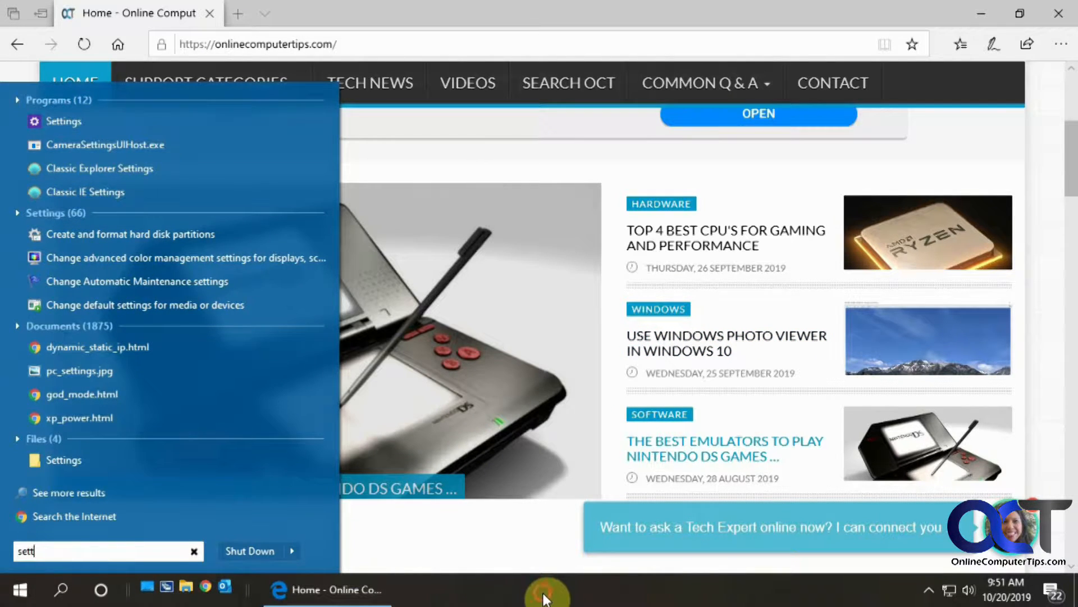
{"action": "left_click", "coordinate": [21, 590]}
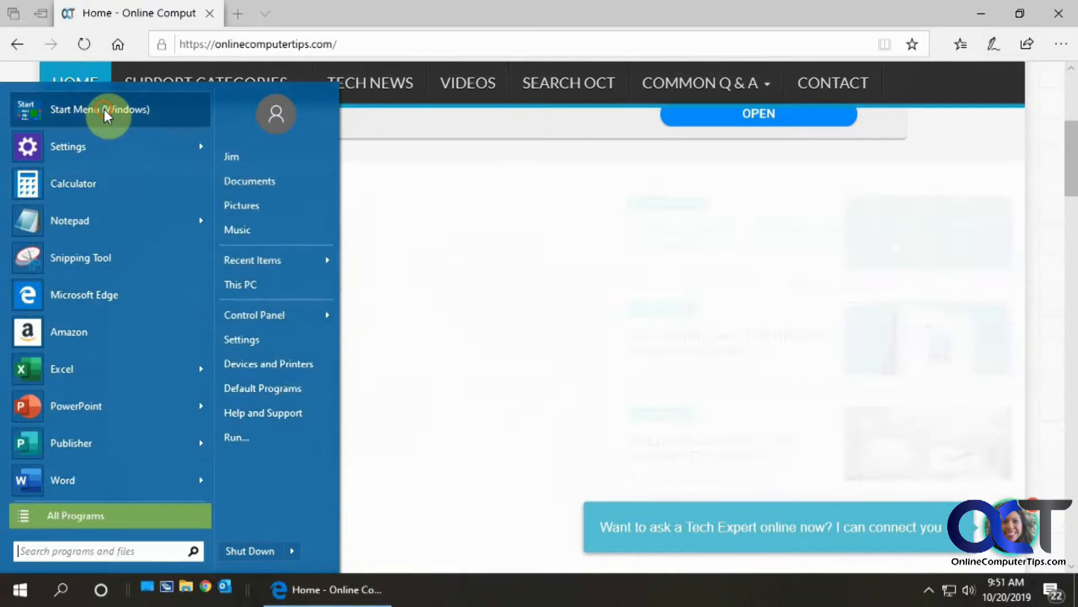
{"action": "left_click", "coordinate": [19, 590]}
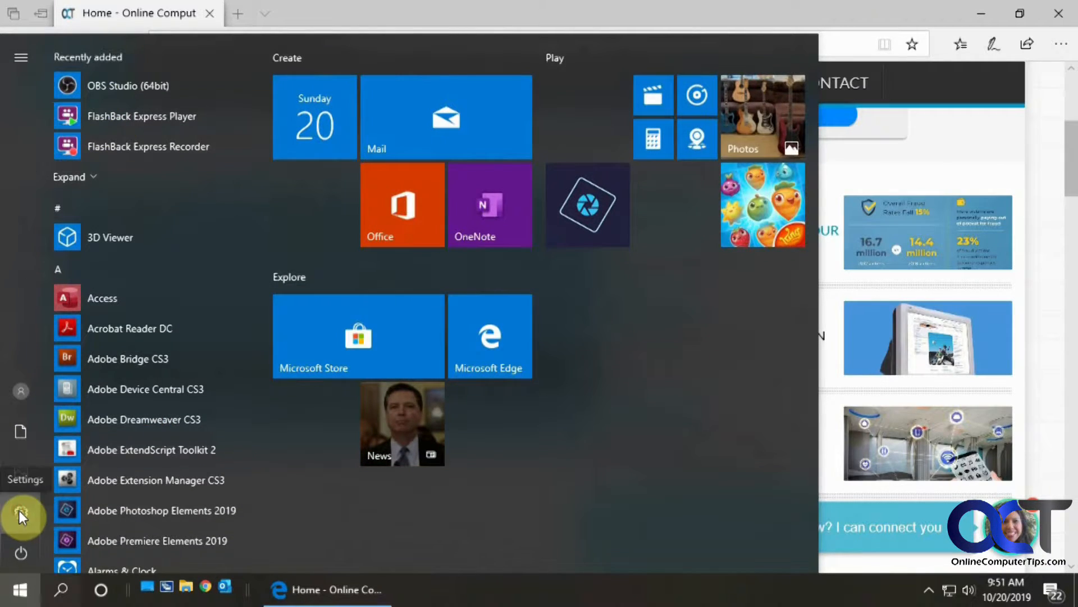
{"action": "left_click", "coordinate": [21, 515]}
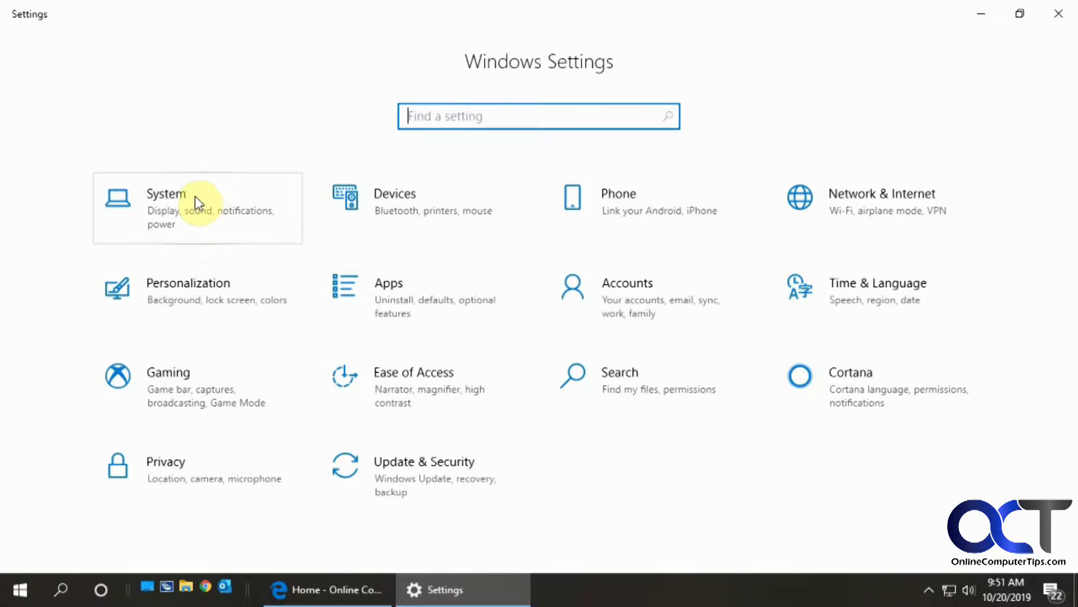
Step: Go to System > Storage and scroll to the drive C: usage categories showing 55.6 GB free
{"action": "left_click", "coordinate": [166, 206]}
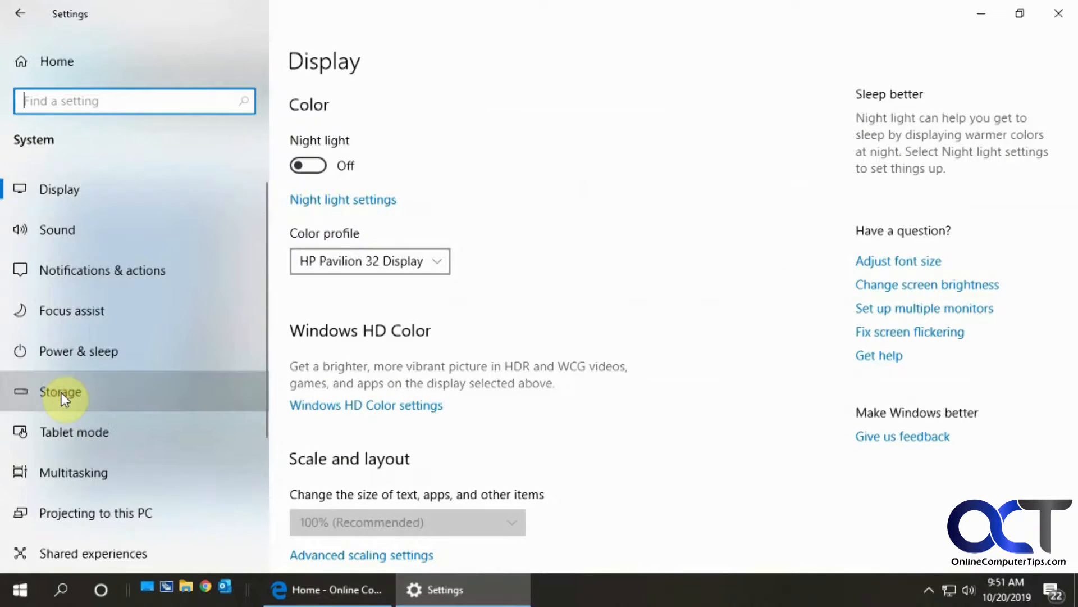
{"action": "left_click", "coordinate": [61, 392]}
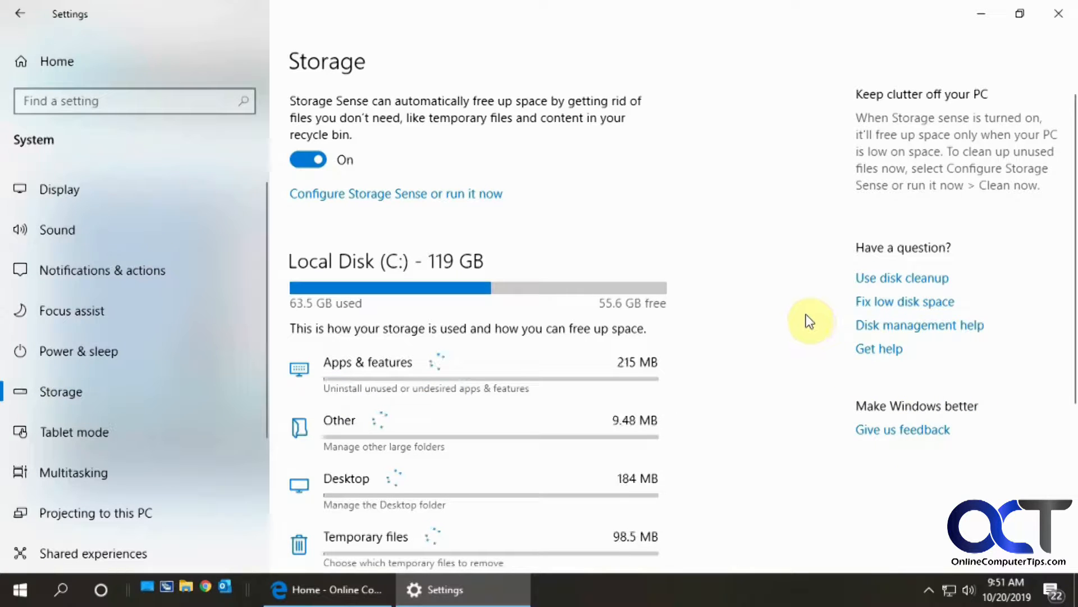
{"action": "scroll", "scroll_direction": "down", "scroll_amount": 3}
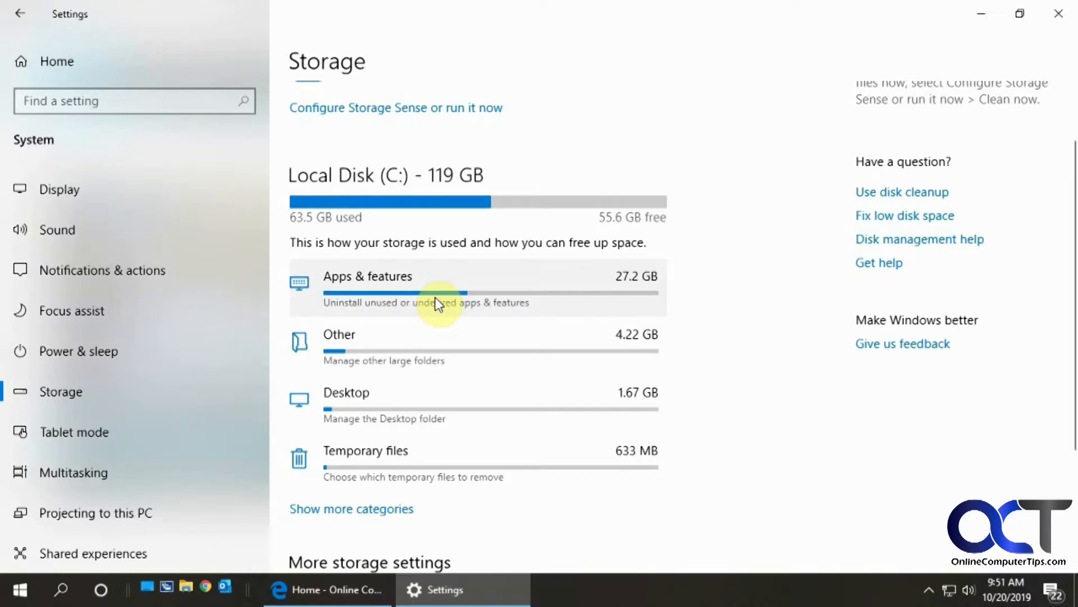
{"action": "mouse_move", "coordinate": [729, 421]}
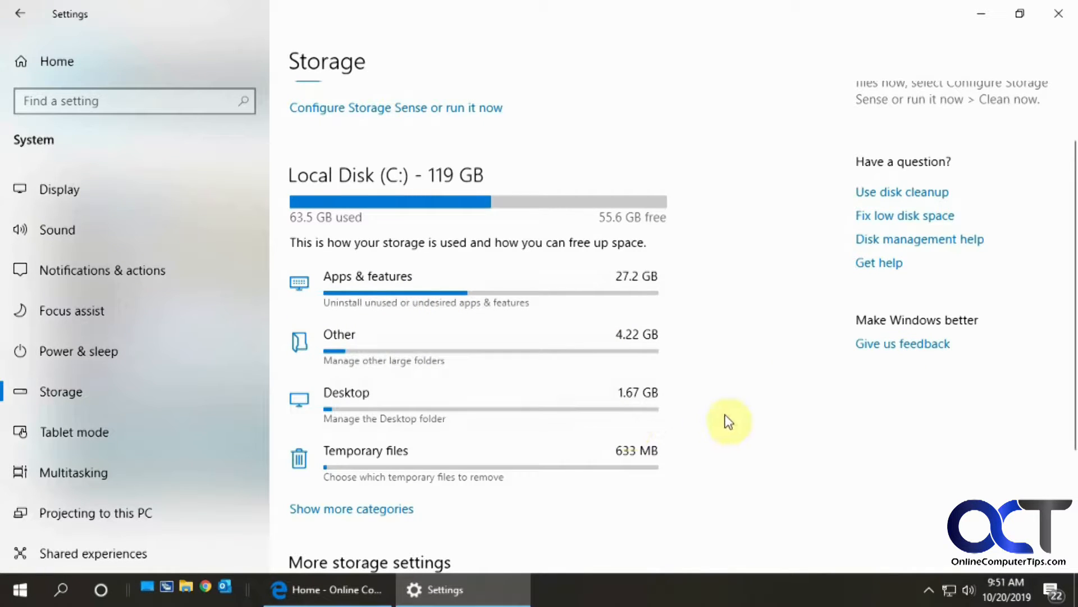
{"action": "scroll", "scroll_direction": "down", "scroll_amount": 3}
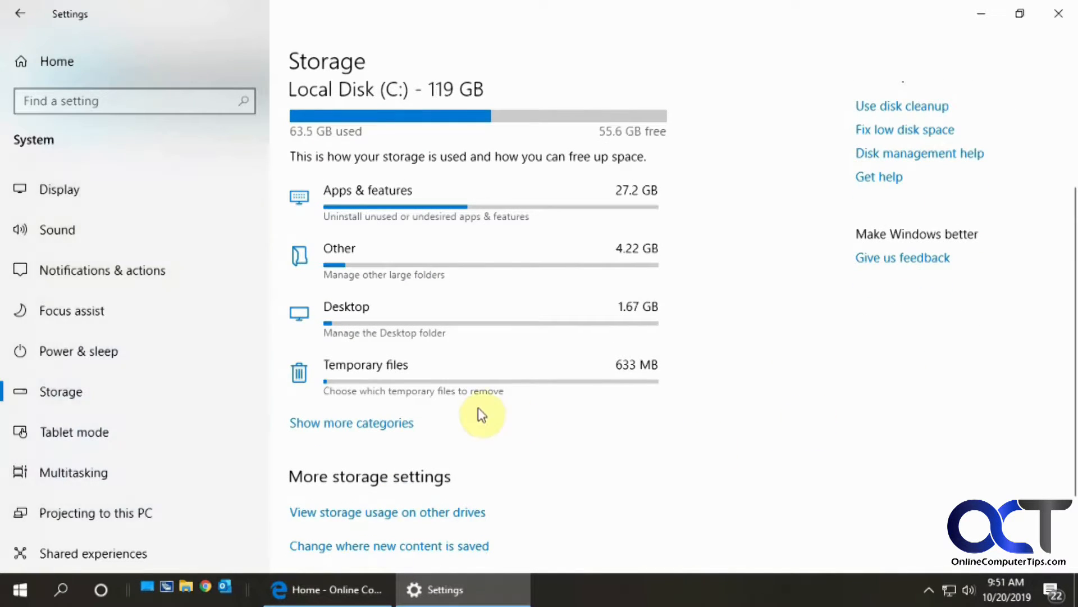
{"action": "mouse_move", "coordinate": [447, 386]}
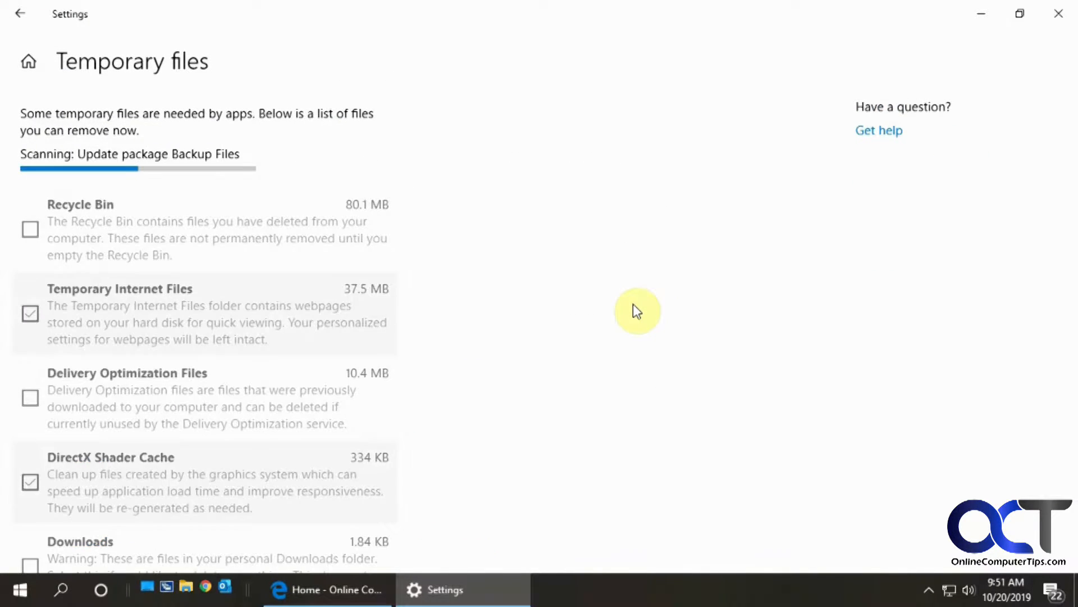
{"action": "mouse_move", "coordinate": [673, 306]}
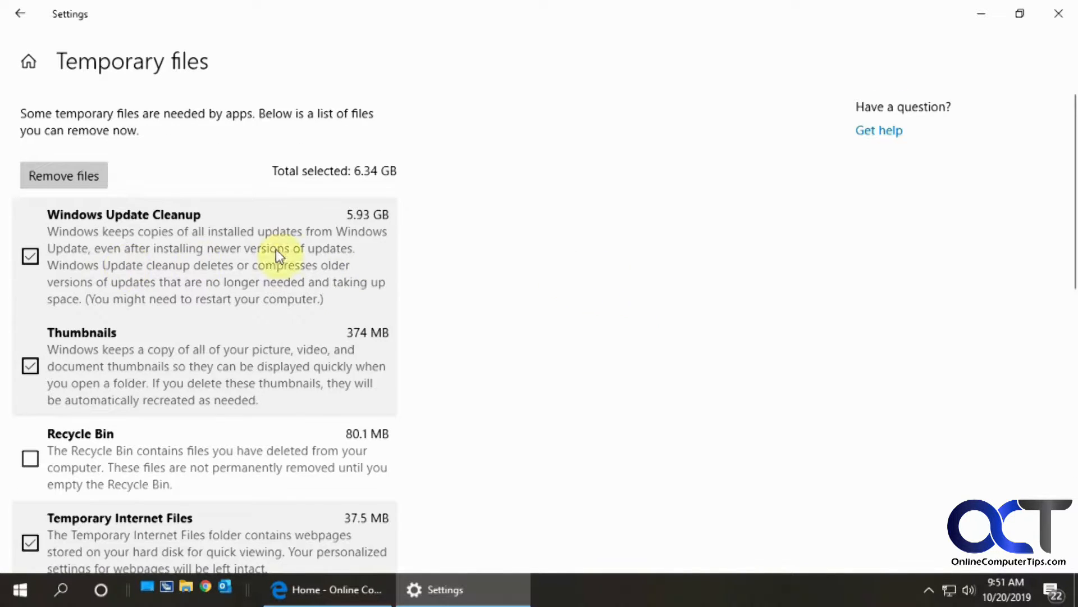
{"action": "mouse_move", "coordinate": [102, 232]}
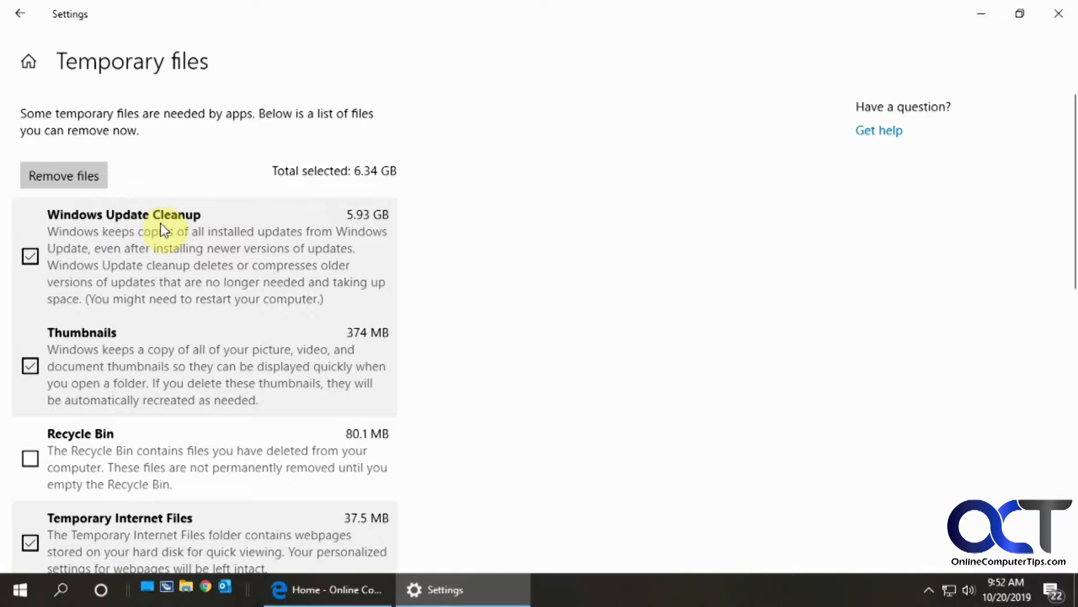
{"action": "mouse_move", "coordinate": [165, 248]}
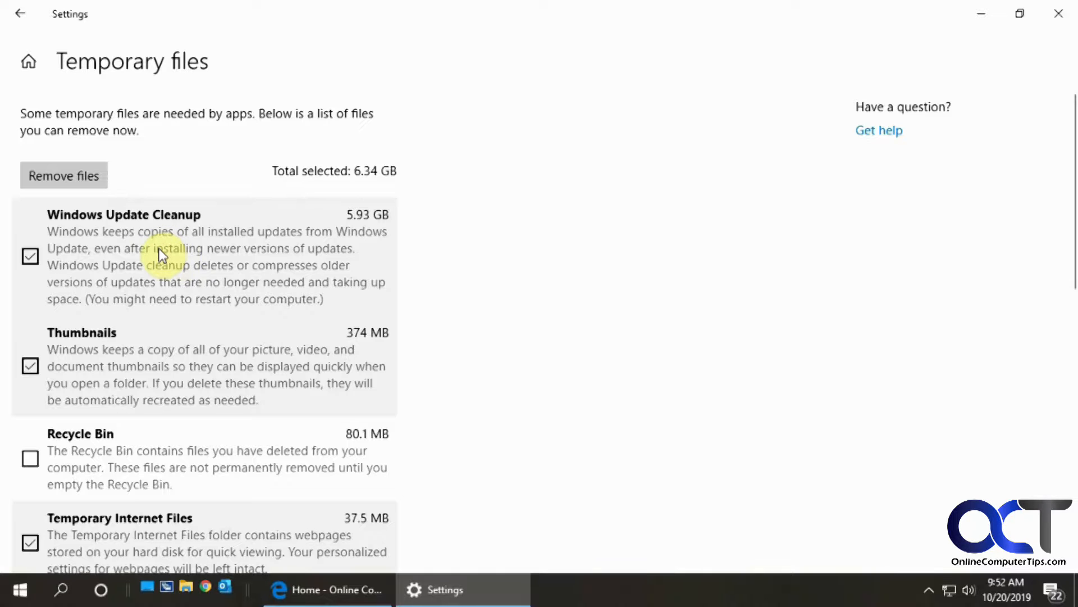
Step: Scroll through the Temporary files list reviewing the checked categories totalling 6.34 GB
{"action": "scroll", "scroll_direction": "down", "scroll_amount": 3}
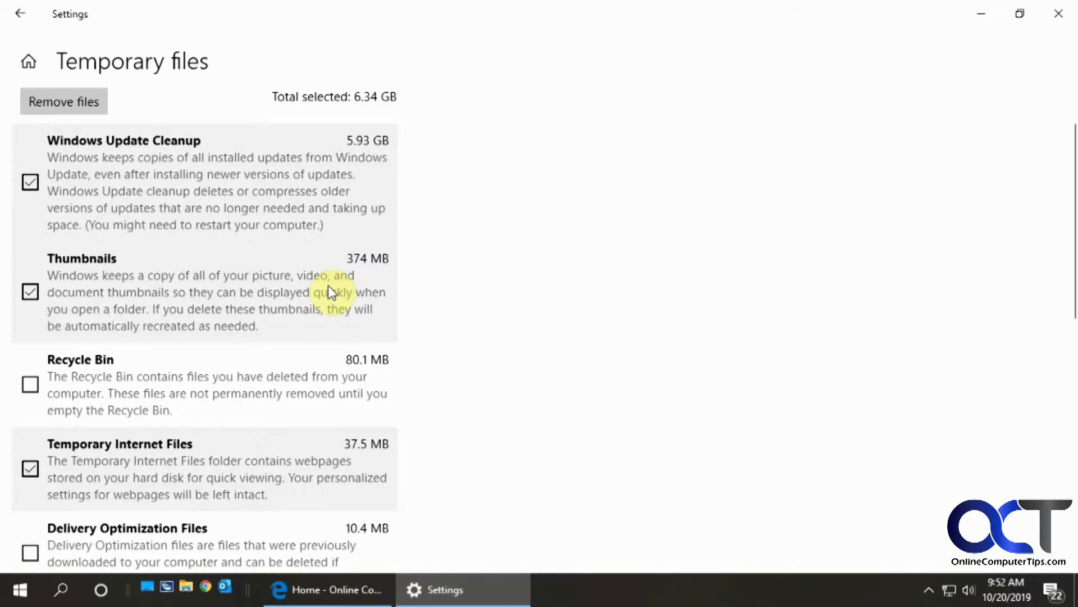
{"action": "scroll", "scroll_direction": "down", "scroll_amount": 3}
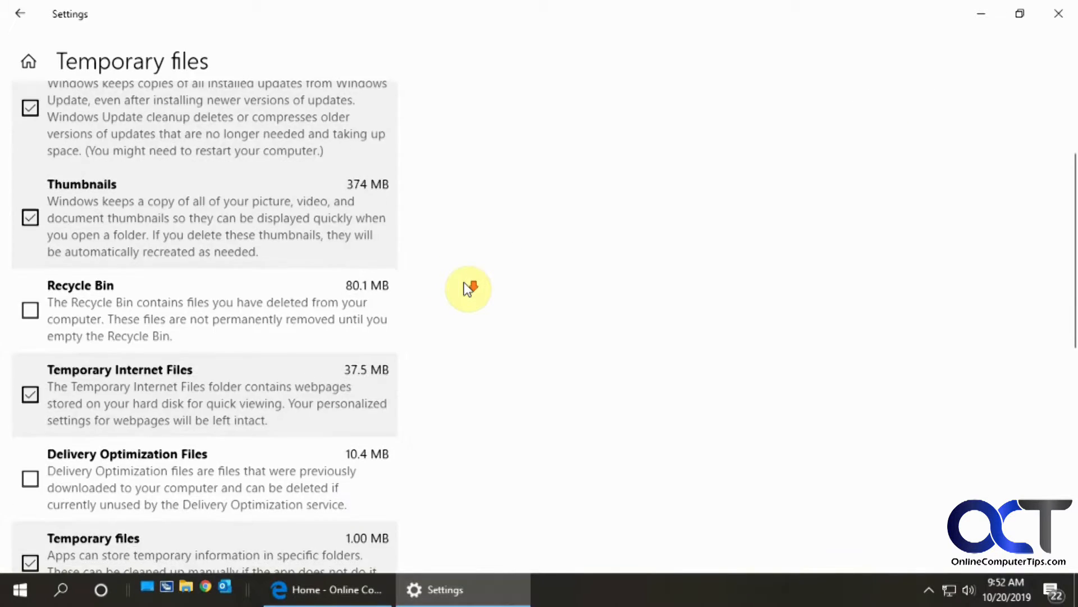
{"action": "scroll", "scroll_direction": "down", "scroll_amount": 3}
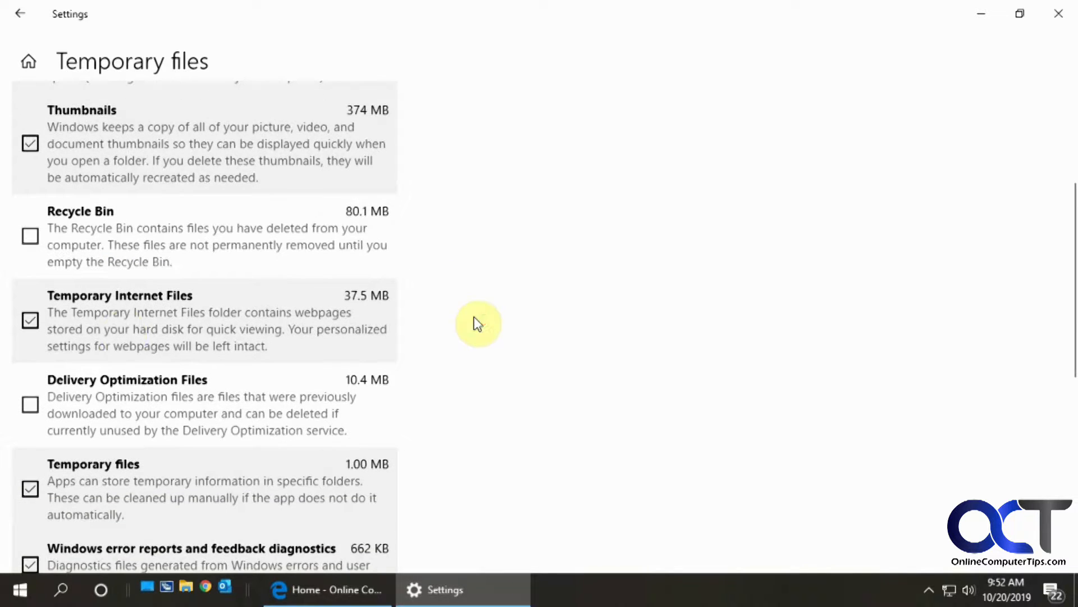
{"action": "scroll", "scroll_direction": "down", "scroll_amount": 3}
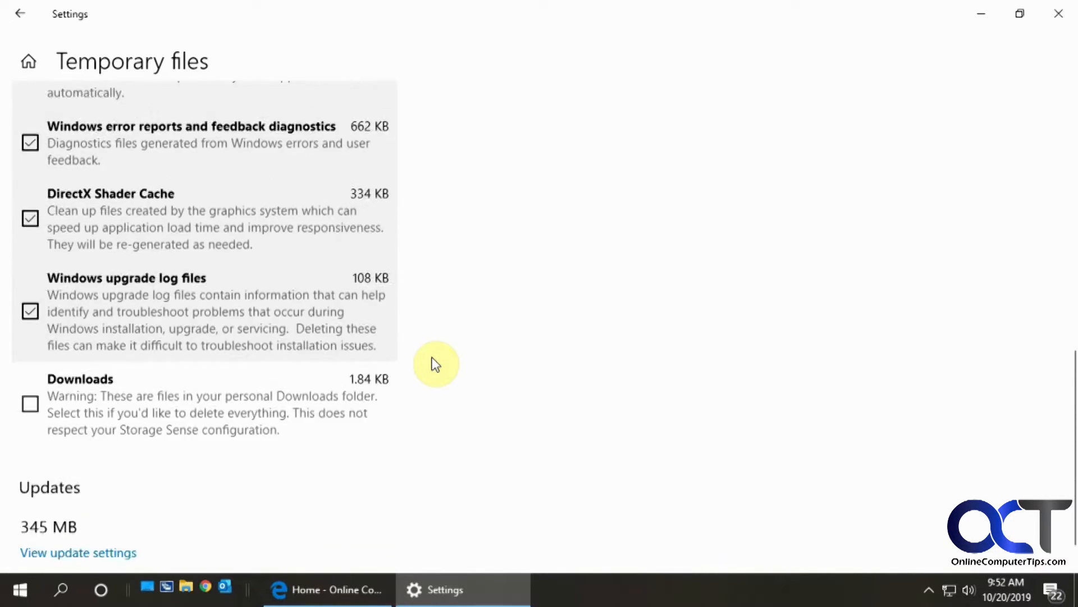
{"action": "scroll", "scroll_direction": "up", "scroll_amount": 3}
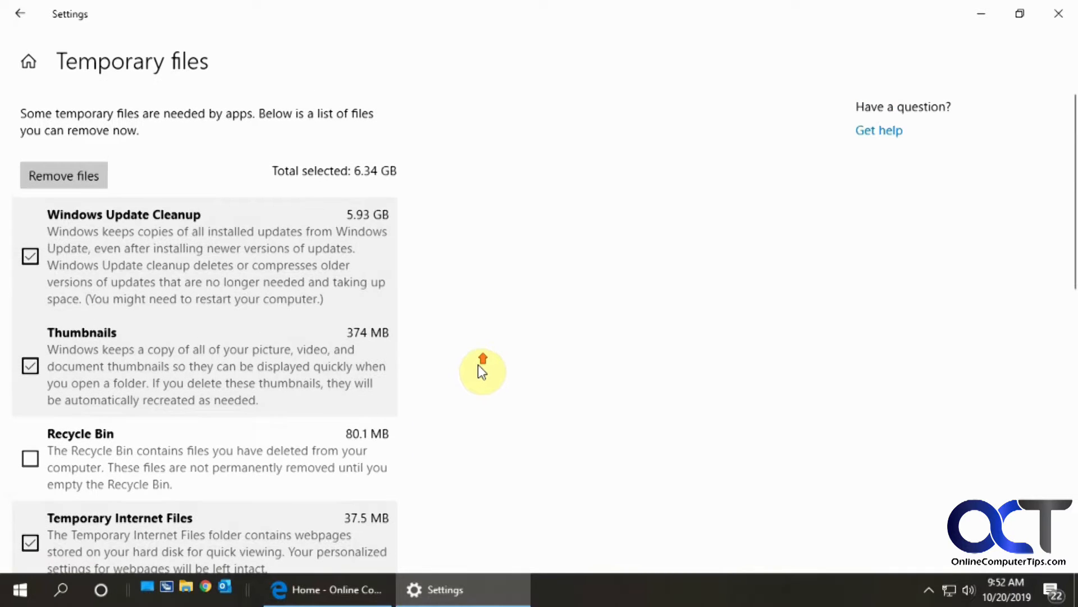
{"action": "mouse_move", "coordinate": [292, 275]}
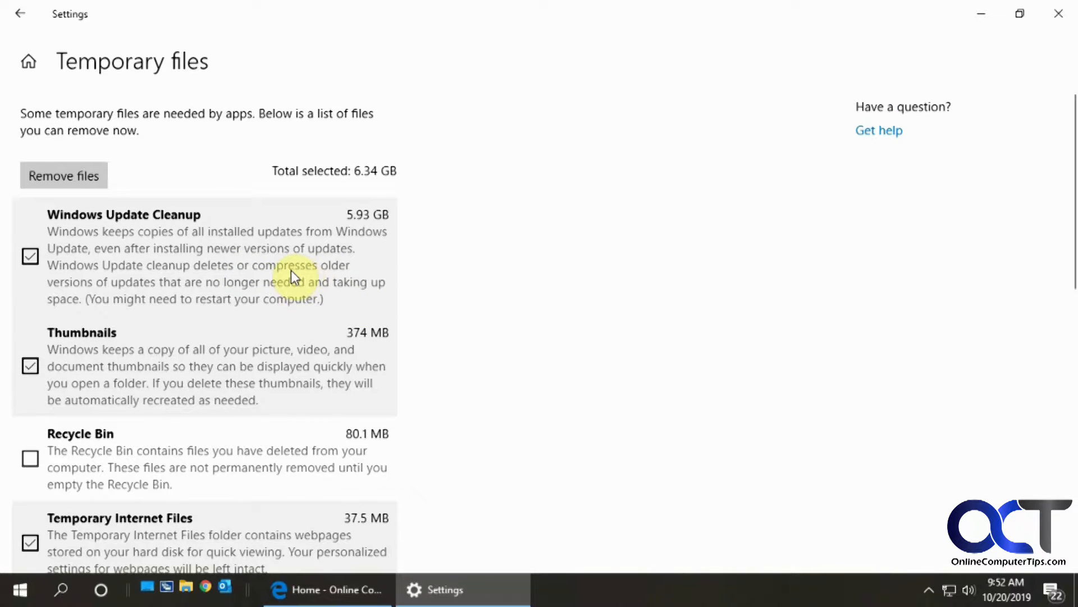
{"action": "scroll", "scroll_direction": "down", "scroll_amount": 3}
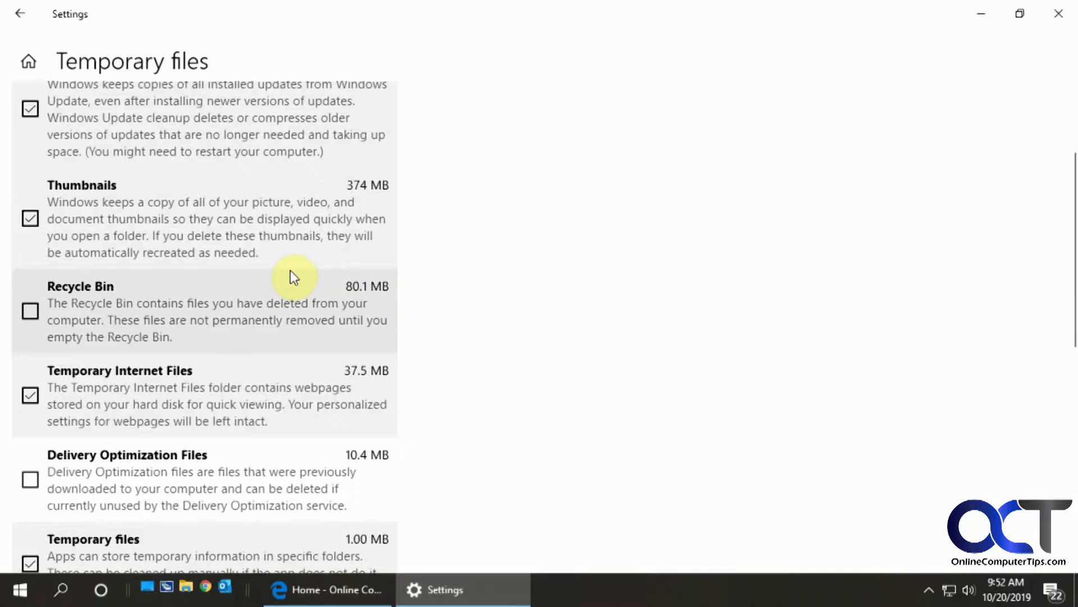
{"action": "scroll", "scroll_direction": "down", "scroll_amount": 3}
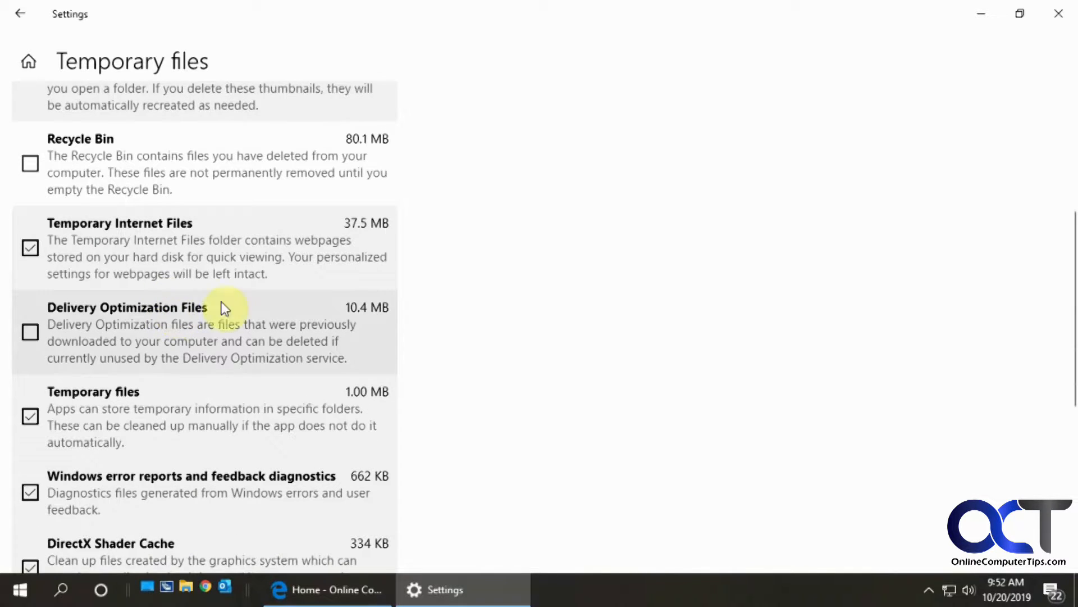
{"action": "scroll", "scroll_direction": "down", "scroll_amount": 3}
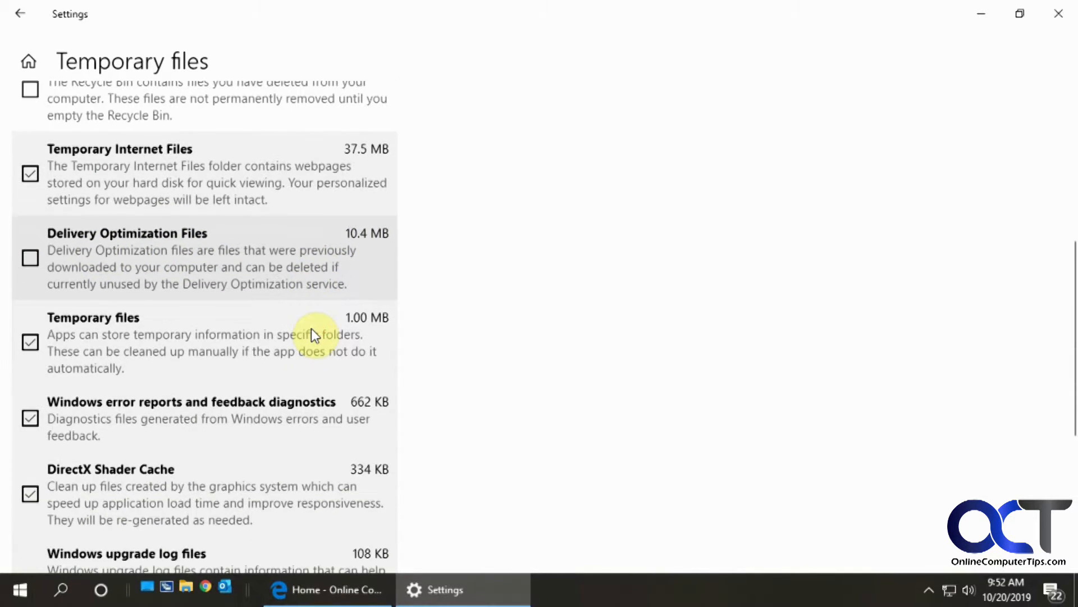
{"action": "scroll", "scroll_direction": "down", "scroll_amount": 3}
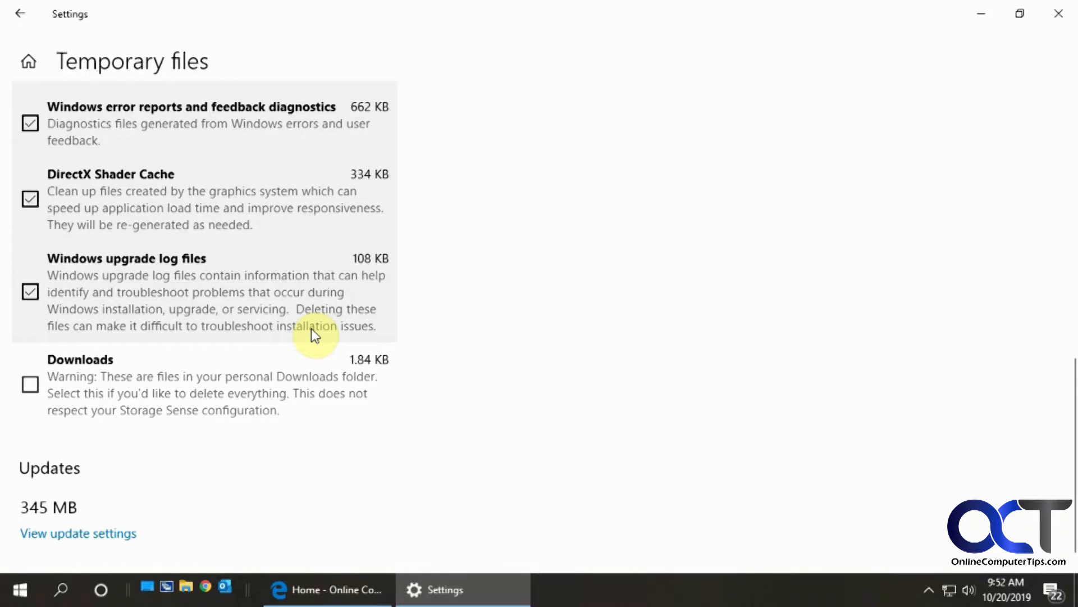
{"action": "scroll", "scroll_direction": "up", "scroll_amount": 3}
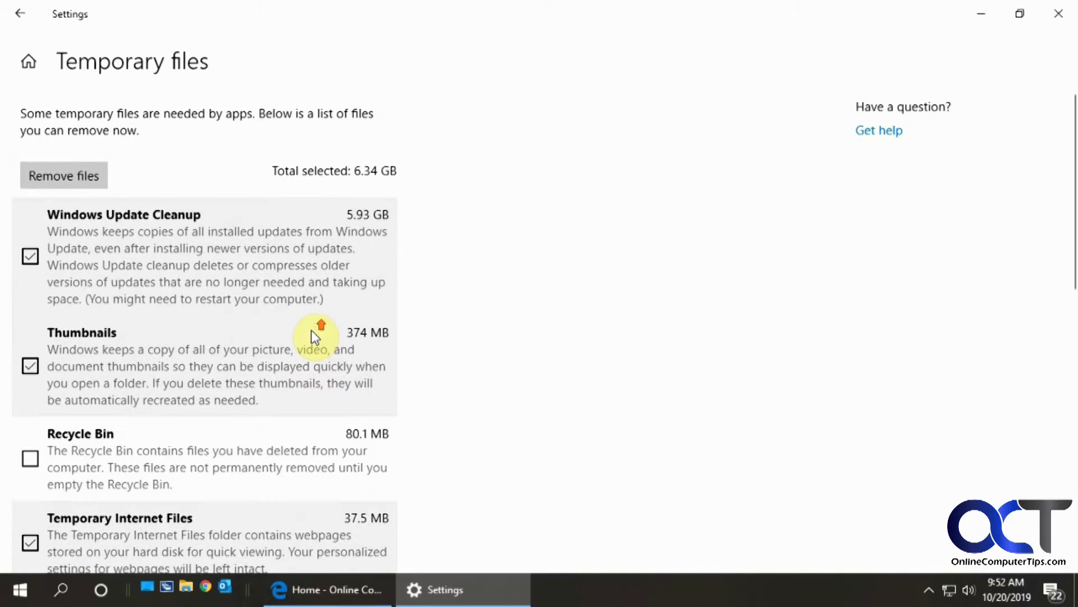
{"action": "mouse_move", "coordinate": [63, 175]}
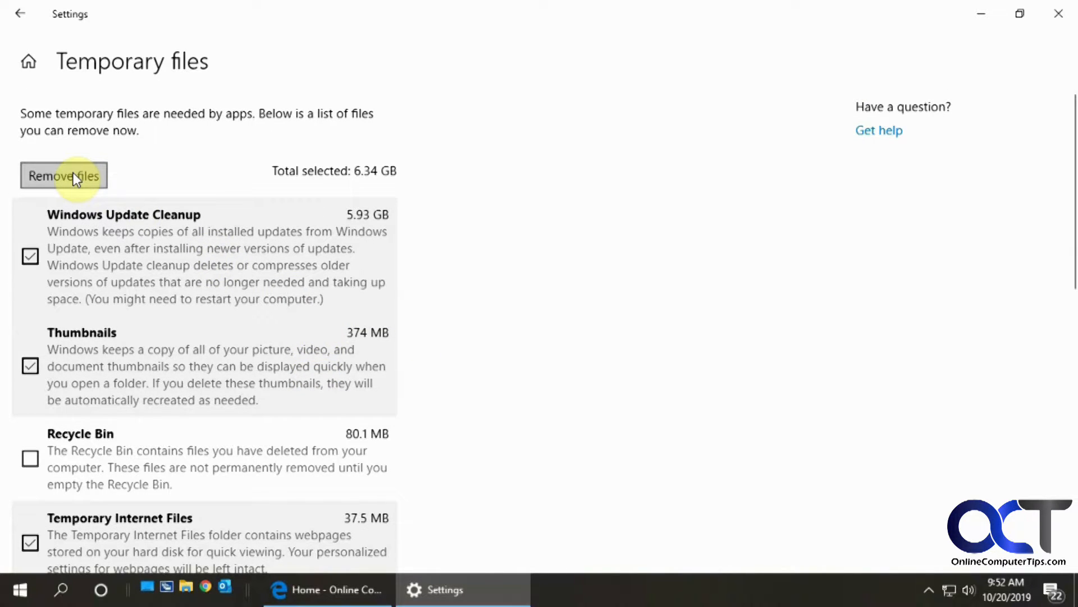
Step: Remove the 6.34 GB of selected temporary files, starting with Windows Update Cleanup
{"action": "left_click", "coordinate": [63, 175]}
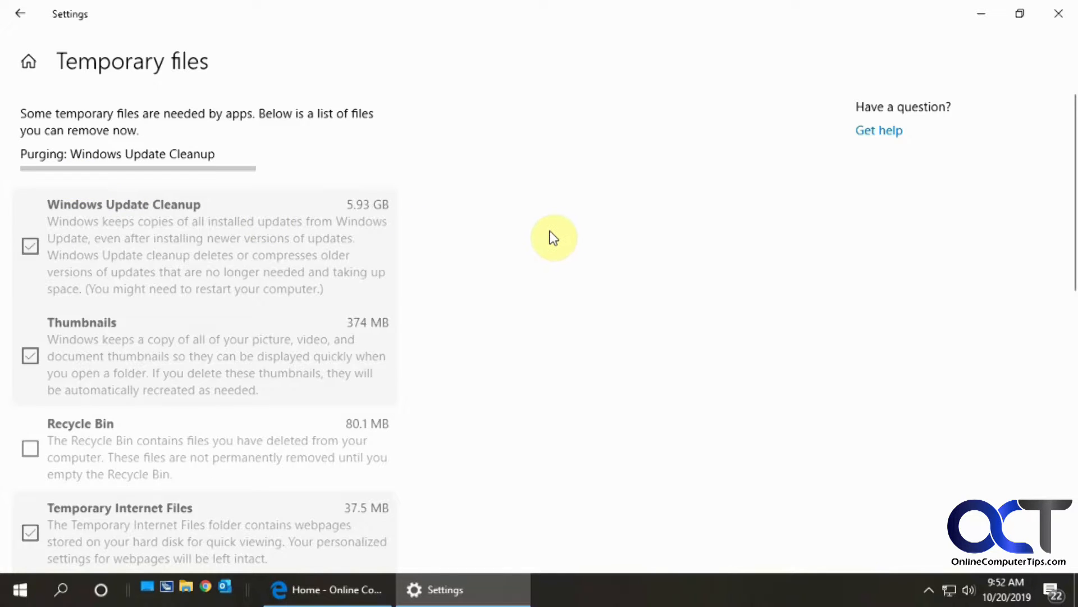
{"action": "mouse_move", "coordinate": [544, 248]}
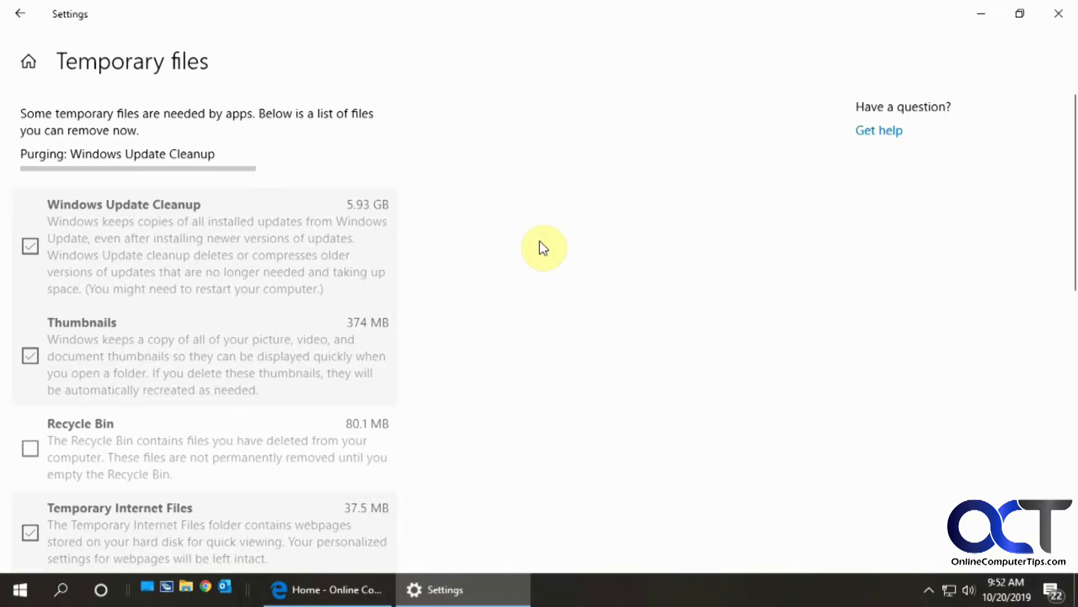
{"action": "mouse_move", "coordinate": [522, 252]}
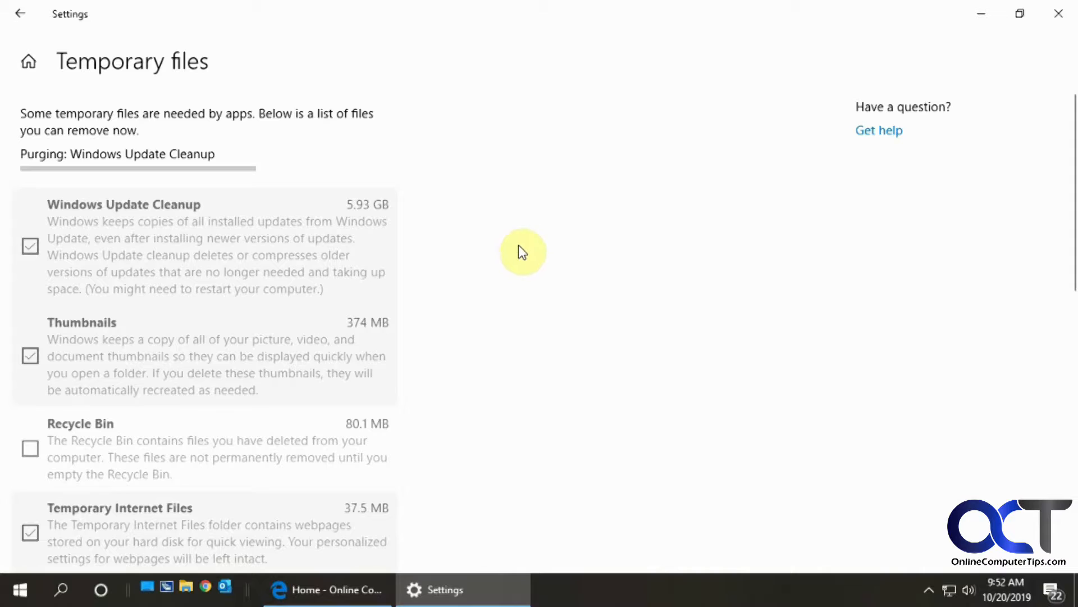
{"action": "mouse_move", "coordinate": [514, 252]}
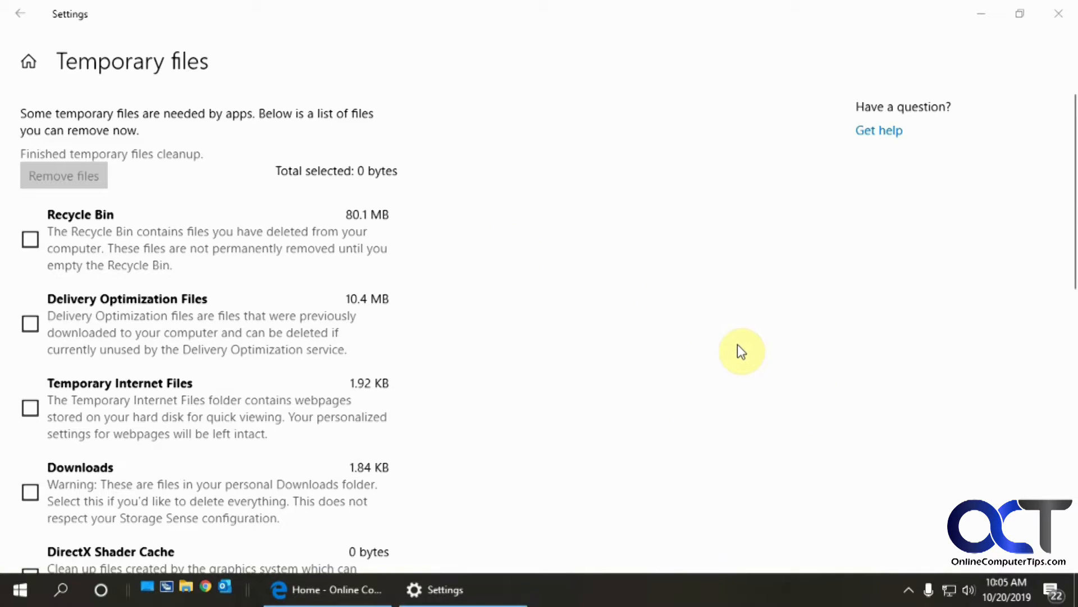
{"action": "mouse_move", "coordinate": [344, 169]}
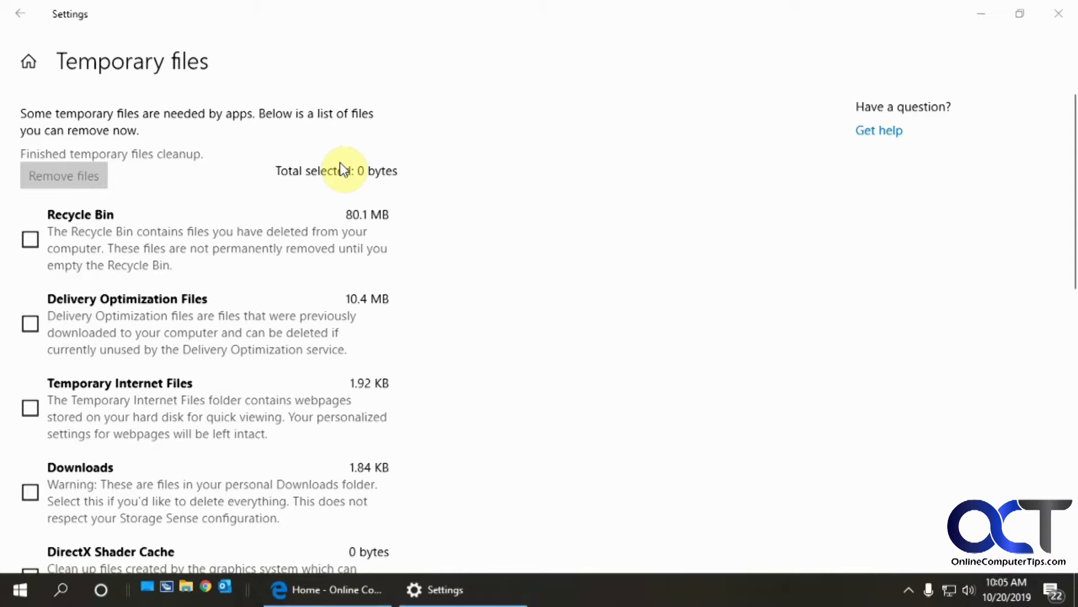
{"action": "mouse_move", "coordinate": [210, 254]}
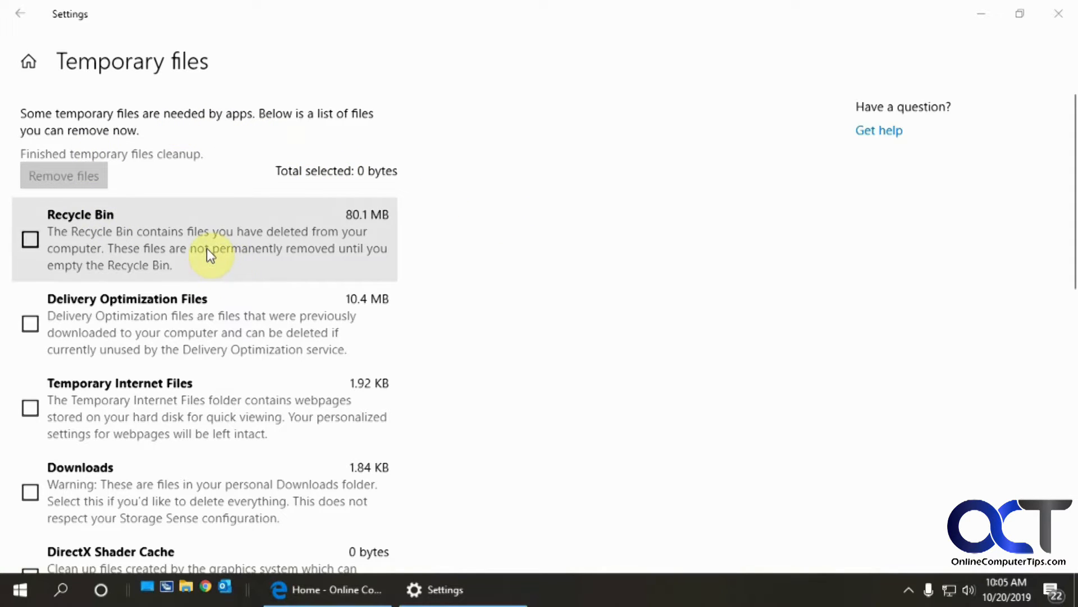
{"action": "mouse_move", "coordinate": [175, 251]}
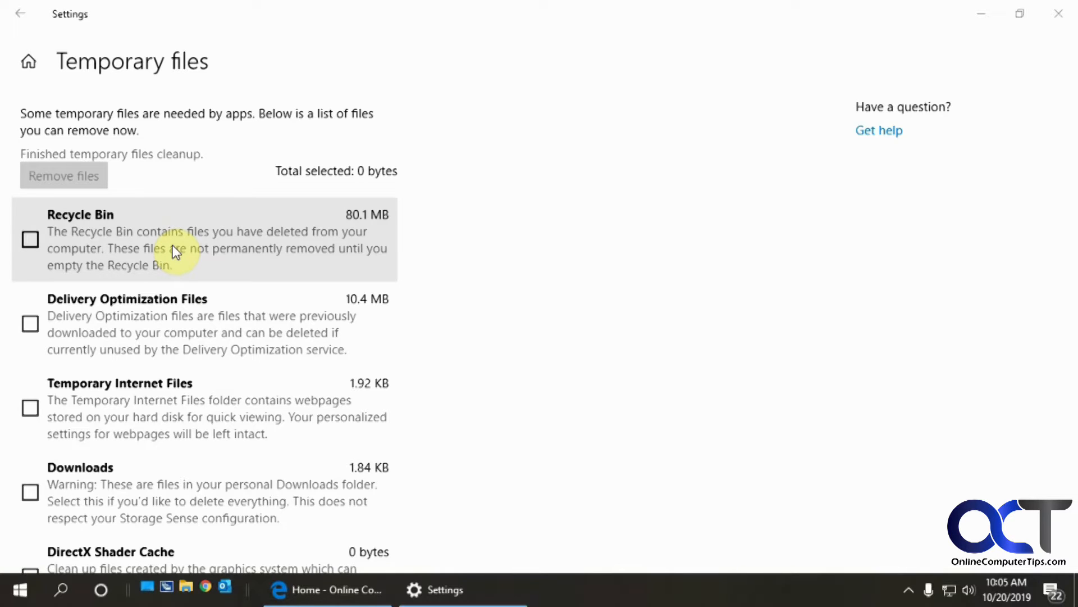
{"action": "mouse_move", "coordinate": [473, 297]}
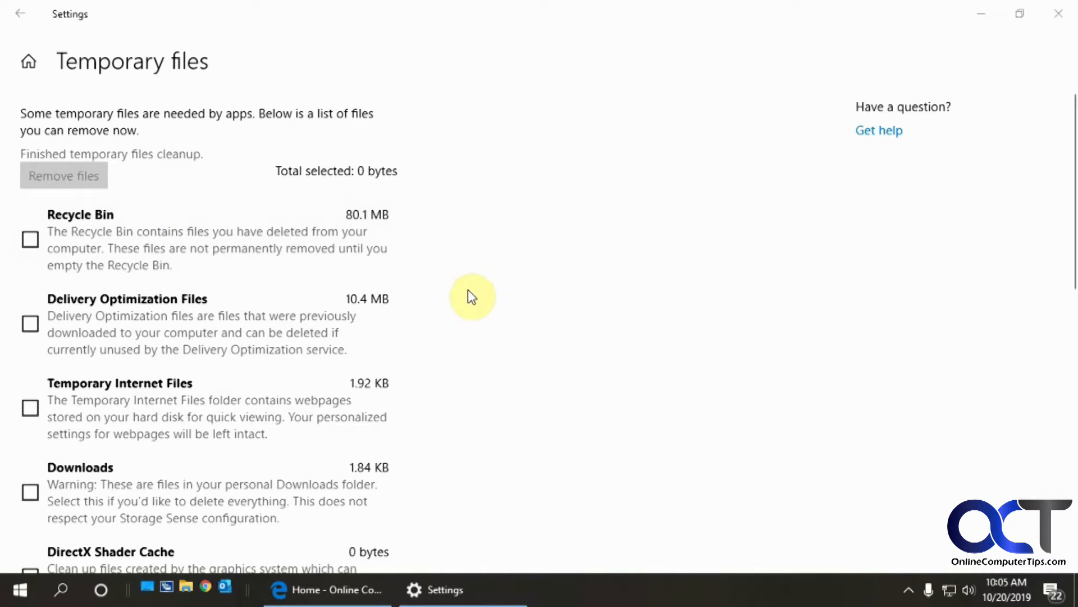
Step: Scroll the cleaned list to confirm Windows Update Cleanup and other entries now at 0 bytes
{"action": "scroll", "scroll_direction": "down", "scroll_amount": 3}
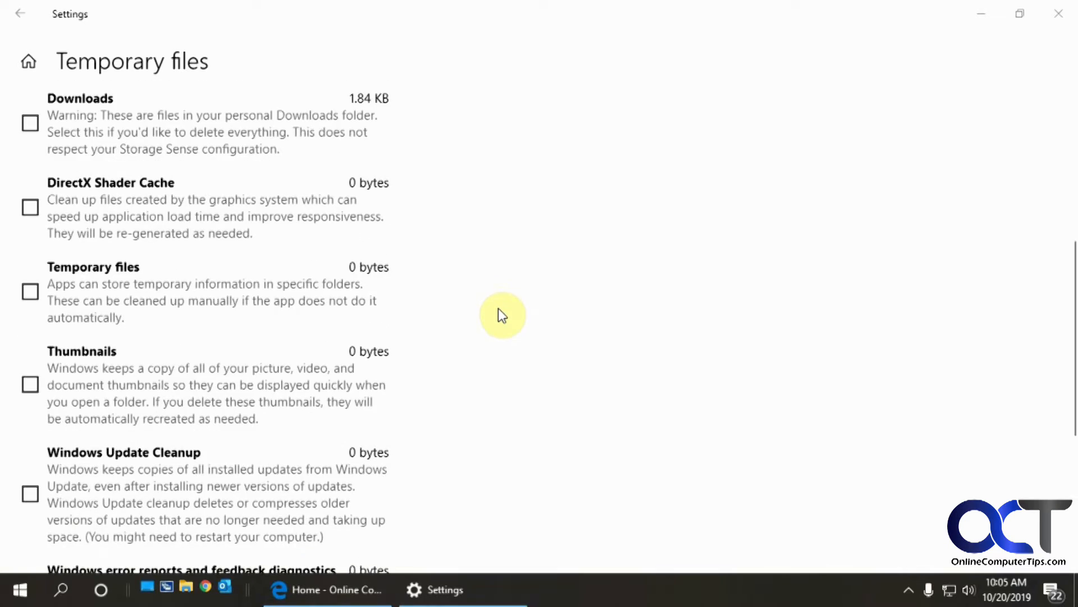
{"action": "scroll", "scroll_direction": "down", "scroll_amount": 3}
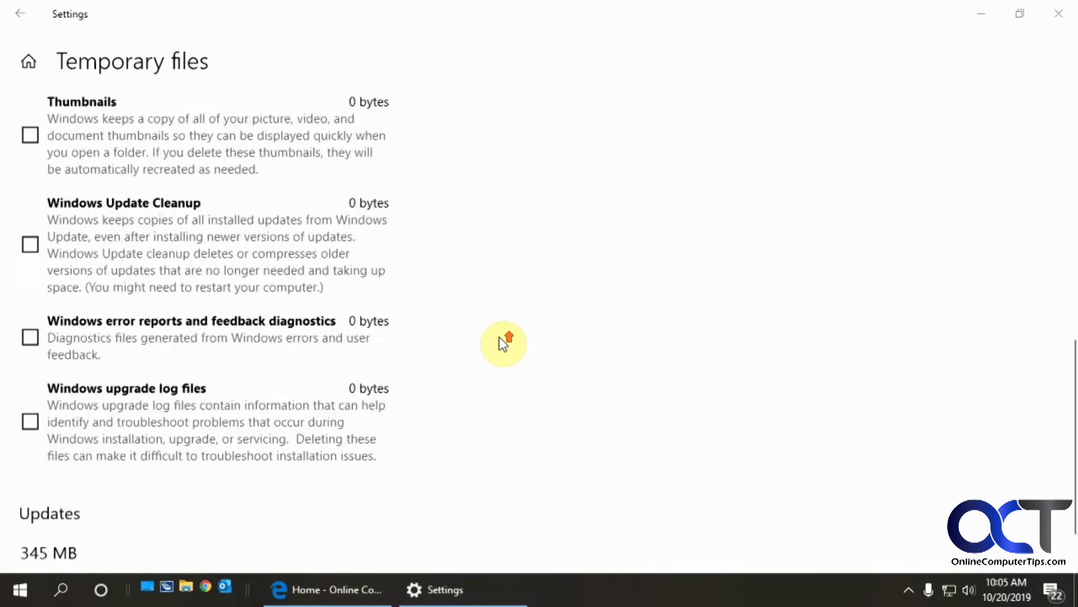
{"action": "scroll", "scroll_direction": "up", "scroll_amount": 3}
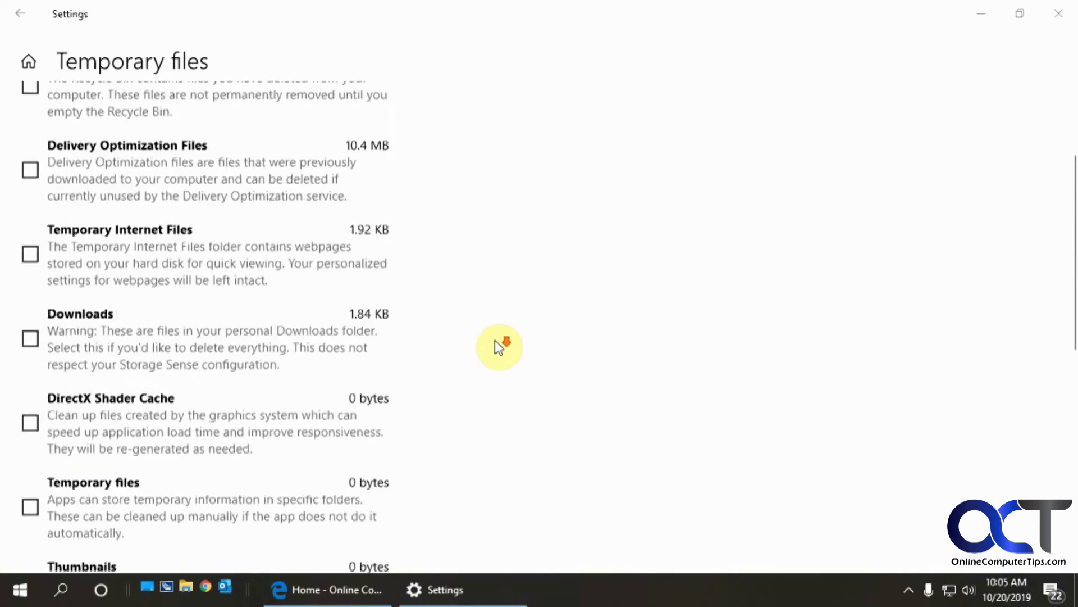
{"action": "scroll", "scroll_direction": "down", "scroll_amount": 3}
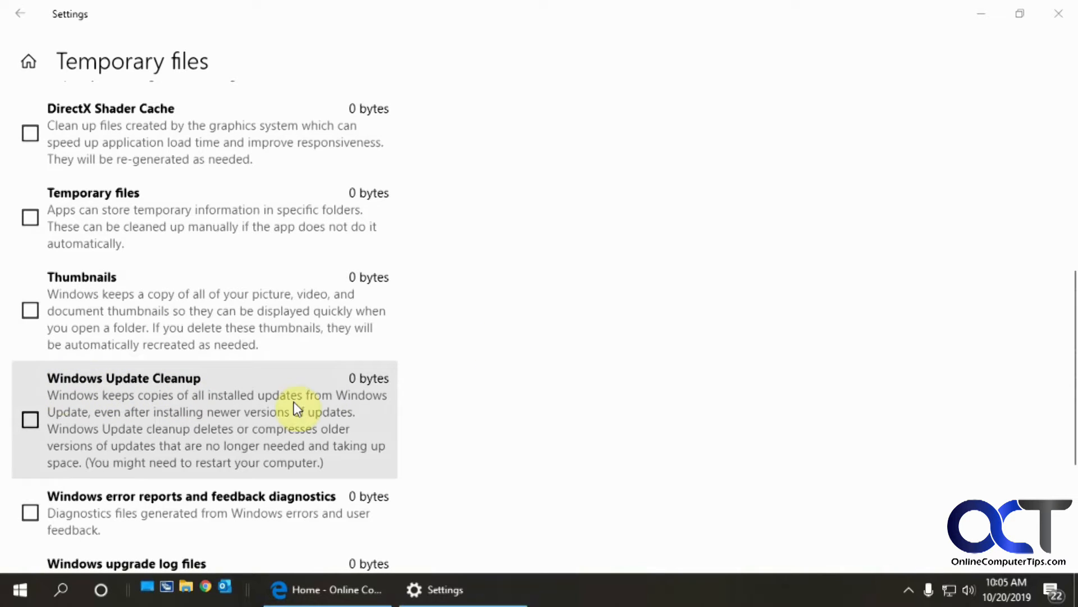
{"action": "scroll", "scroll_direction": "up", "scroll_amount": 3}
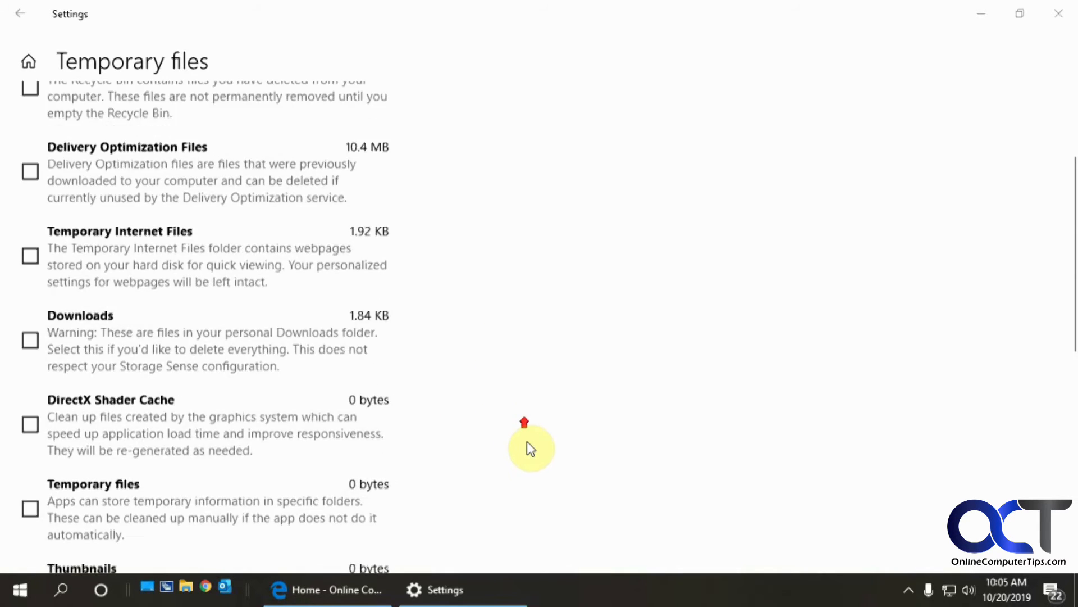
{"action": "scroll", "scroll_direction": "up", "scroll_amount": 3}
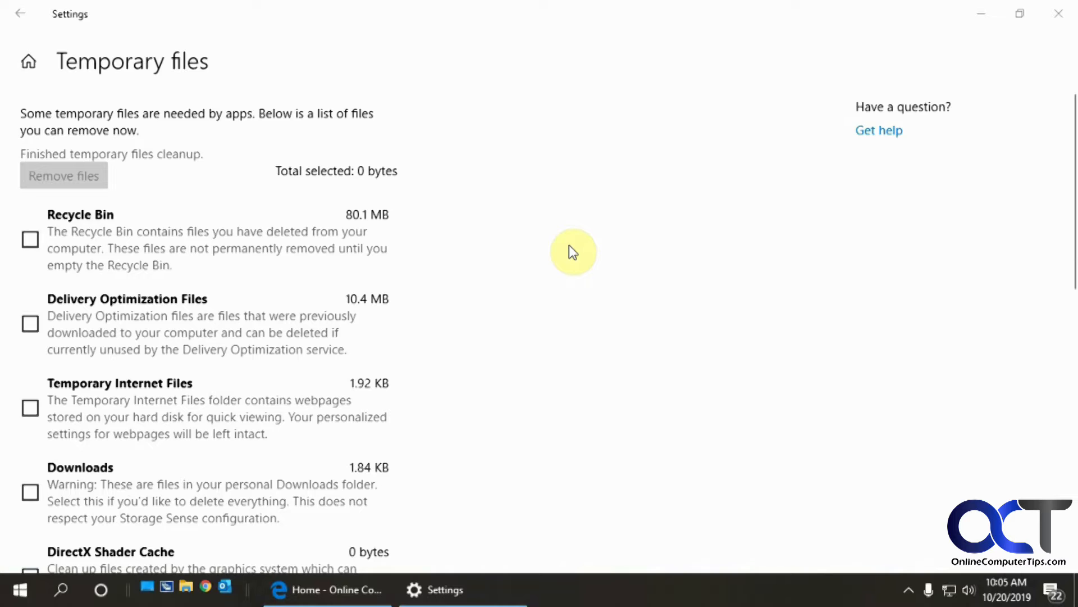
{"action": "mouse_move", "coordinate": [103, 261]}
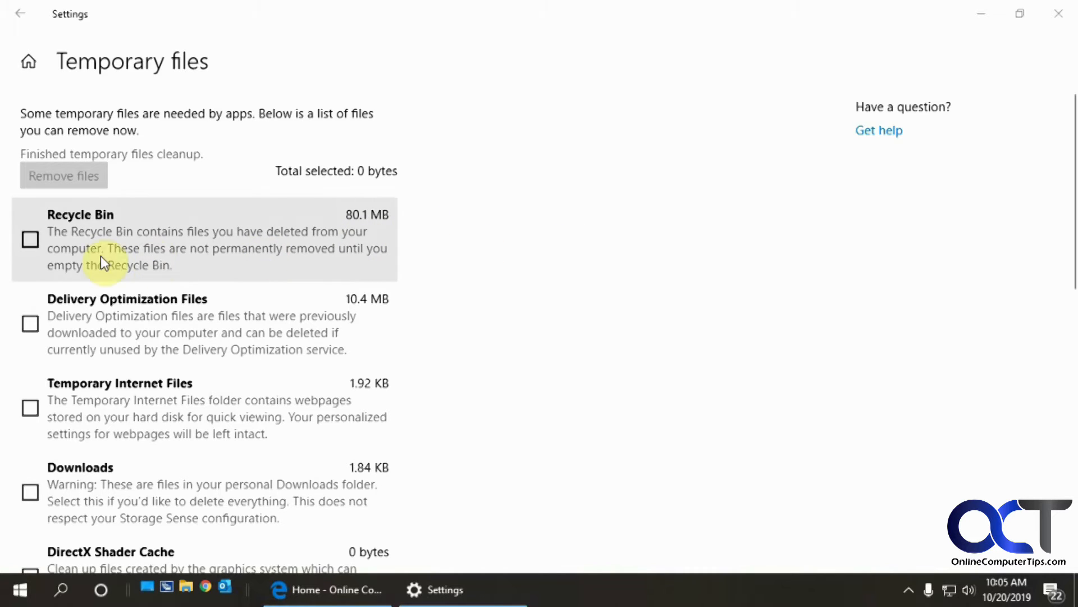
Step: Toggle the Recycle Bin checkbox on then off and return to the Storage overview
{"action": "left_click", "coordinate": [30, 239]}
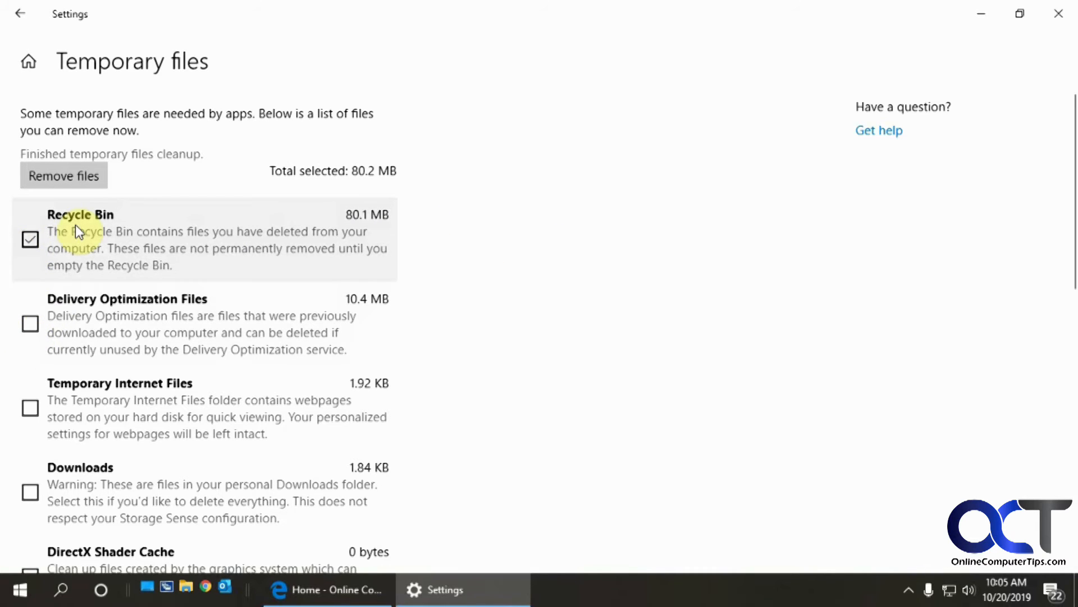
{"action": "left_click", "coordinate": [29, 239]}
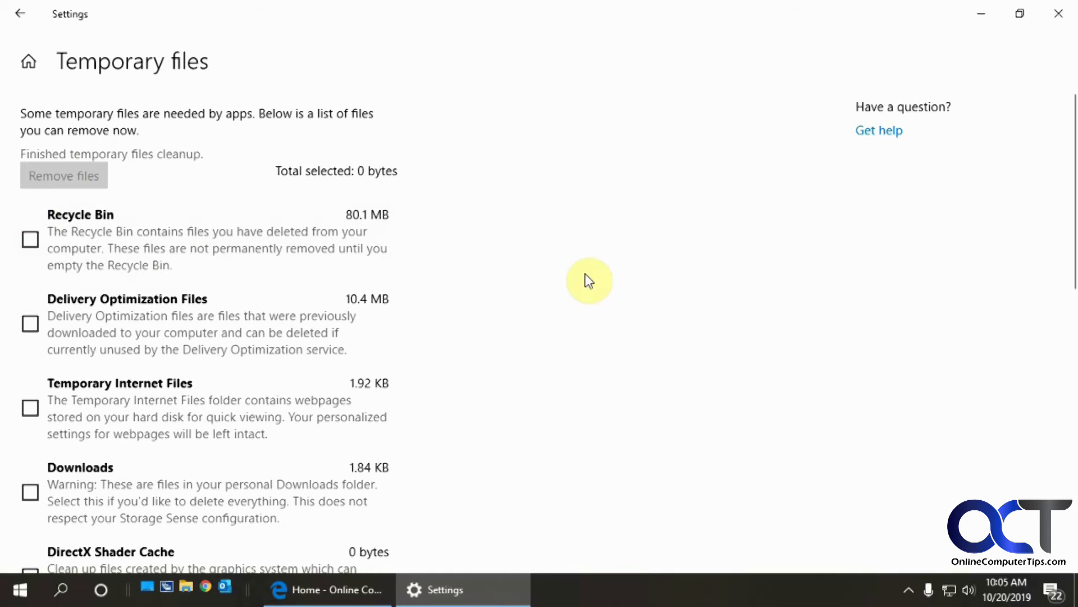
{"action": "mouse_move", "coordinate": [325, 254]}
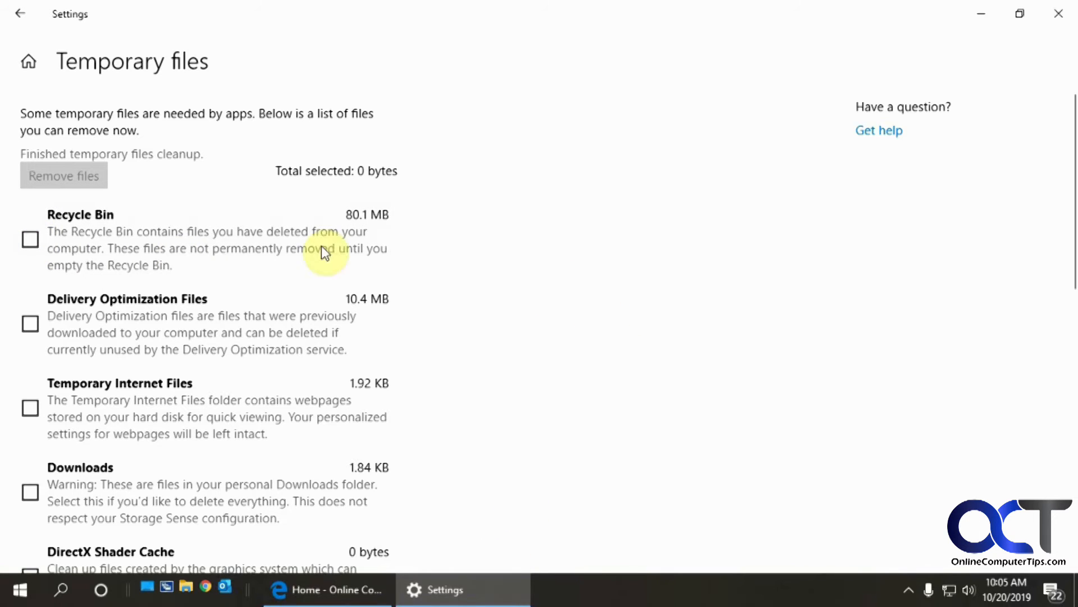
{"action": "left_click", "coordinate": [20, 12]}
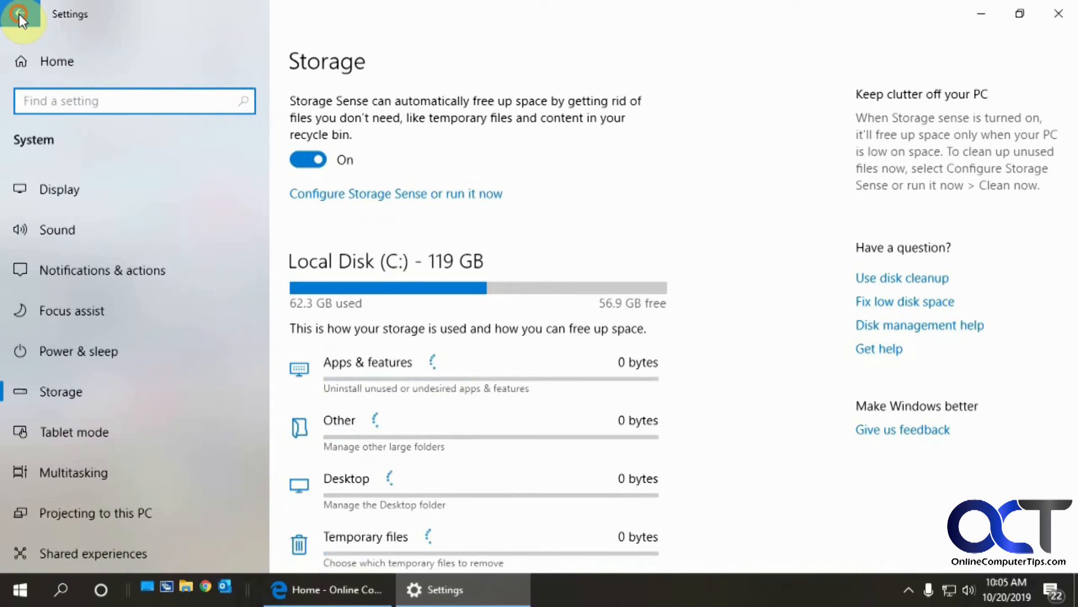
Step: Reload System > Storage so the refreshed usage shows Temporary files at 658 MB
{"action": "left_click", "coordinate": [21, 17]}
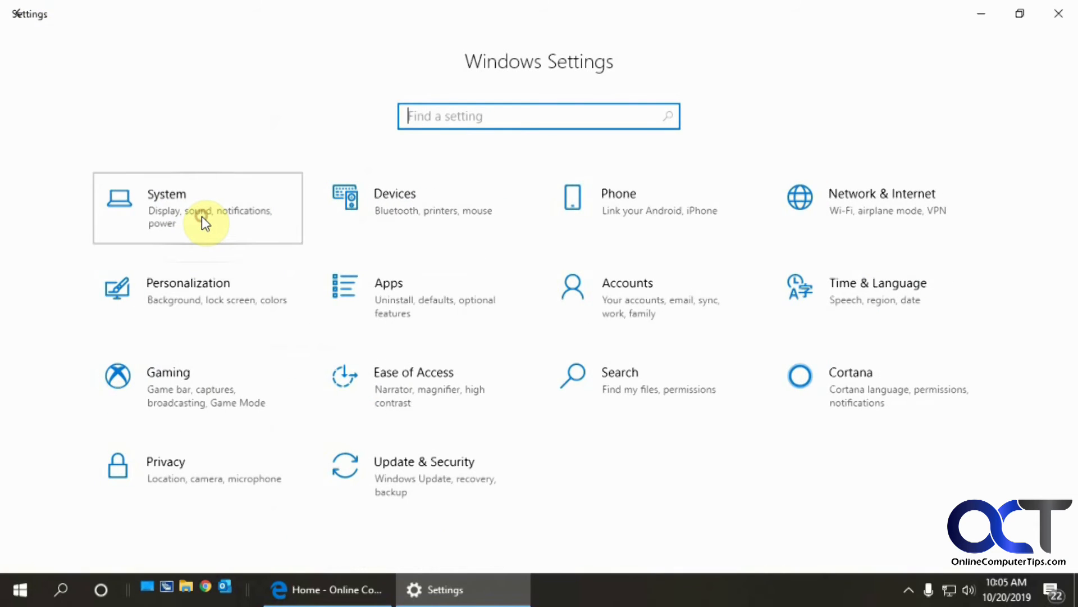
{"action": "left_click", "coordinate": [197, 208]}
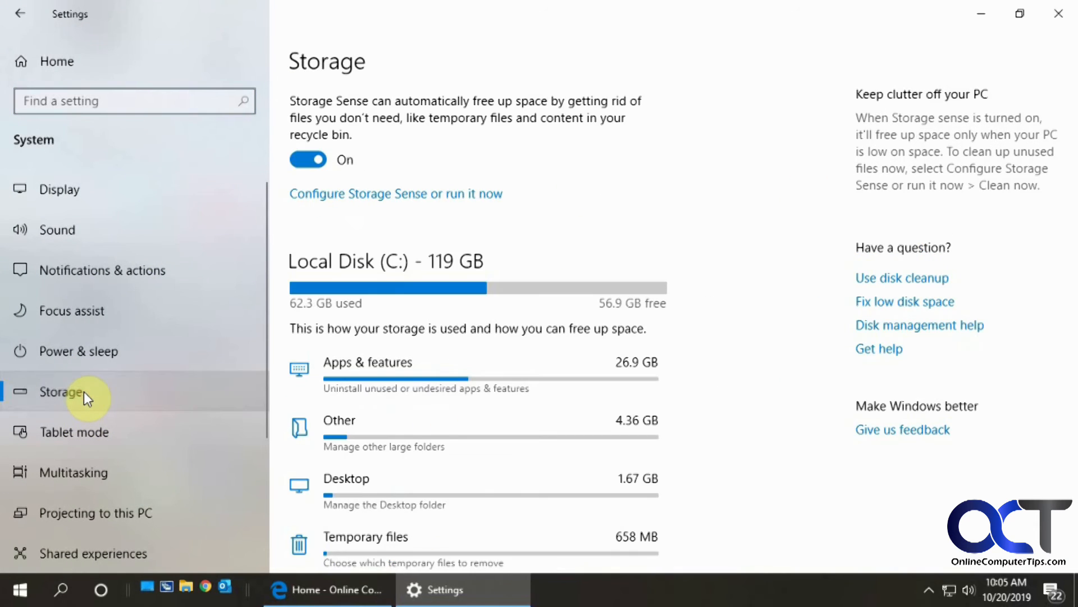
{"action": "scroll", "scroll_direction": "down", "scroll_amount": 3}
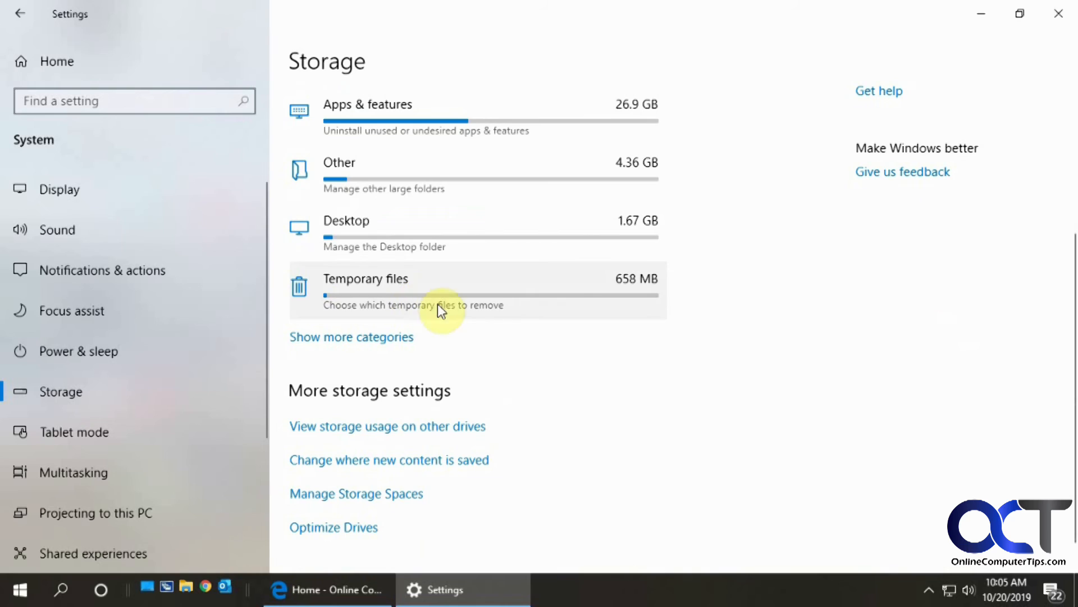
{"action": "mouse_move", "coordinate": [646, 411]}
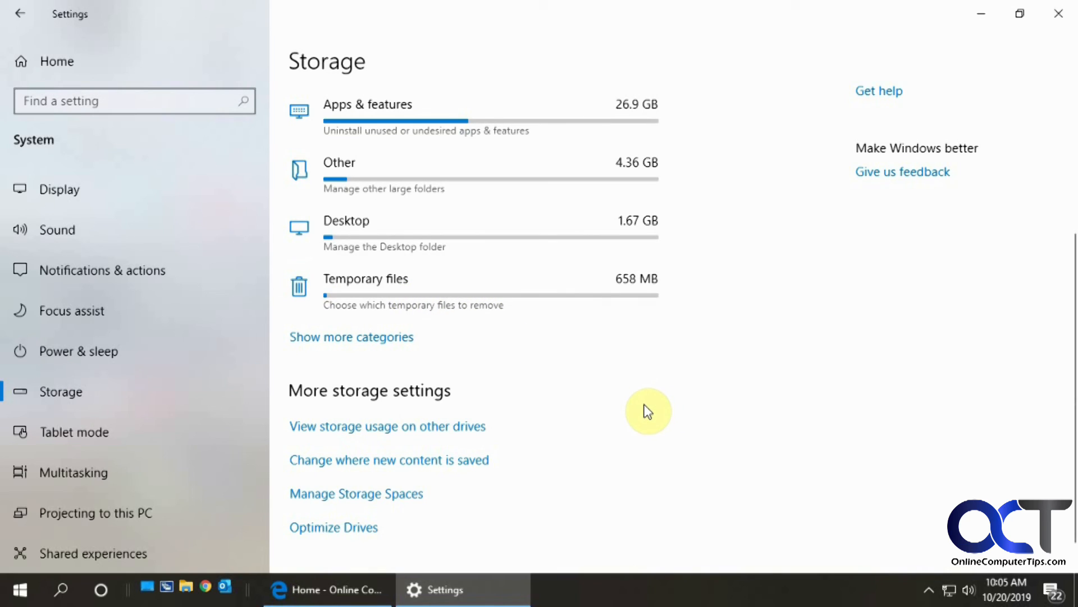
{"action": "mouse_move", "coordinate": [671, 435]}
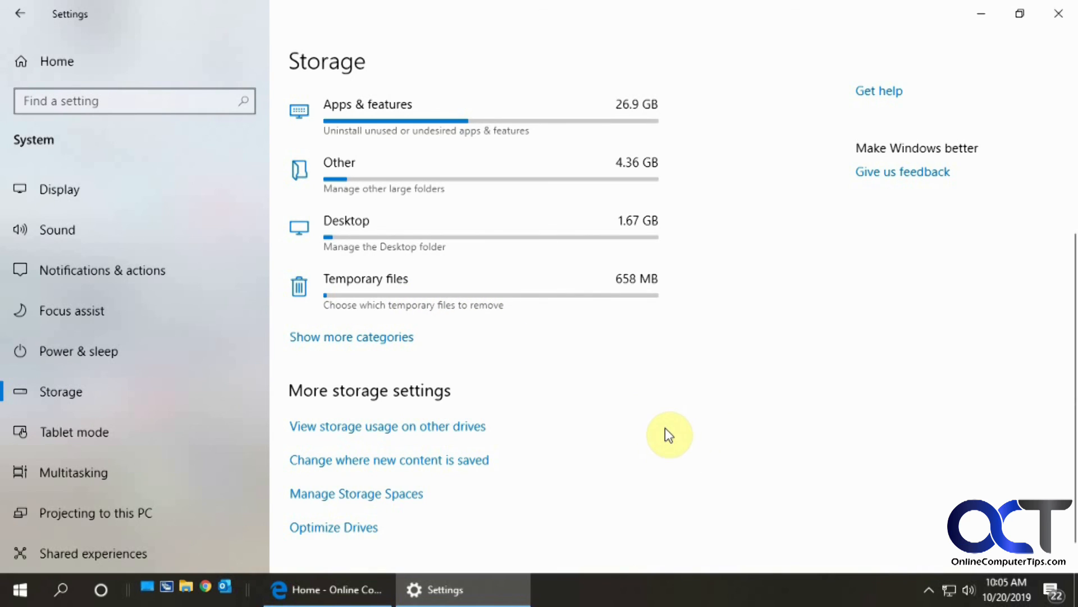